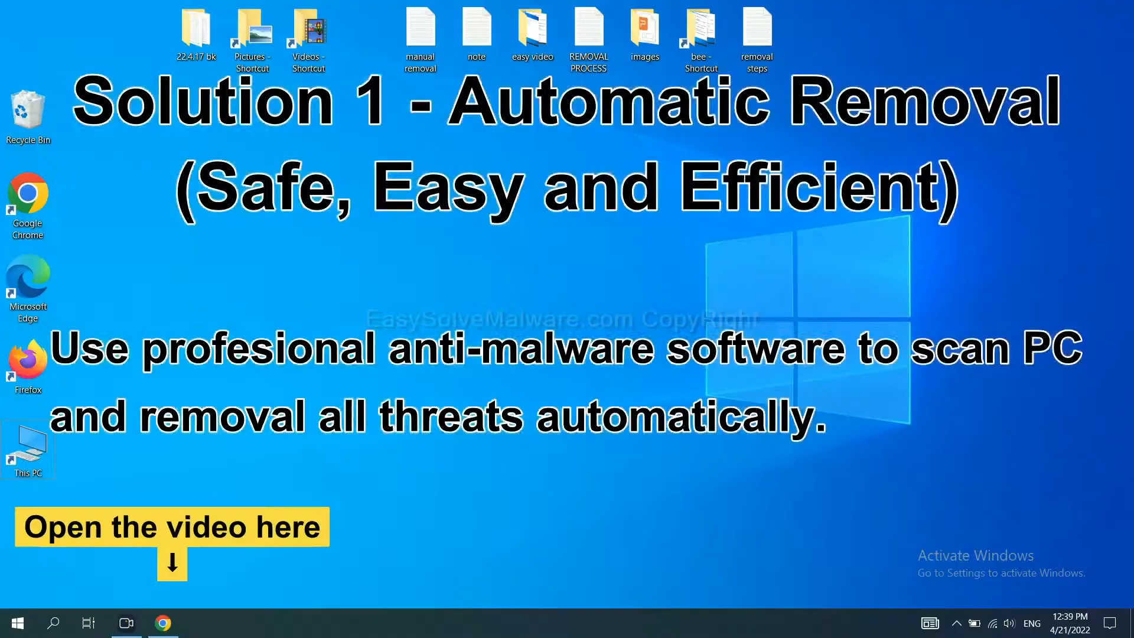
Step: Download the SpyHunter for Windows installer from the guide linked in the video description
{"action": "left_click", "coordinate": [163, 622]}
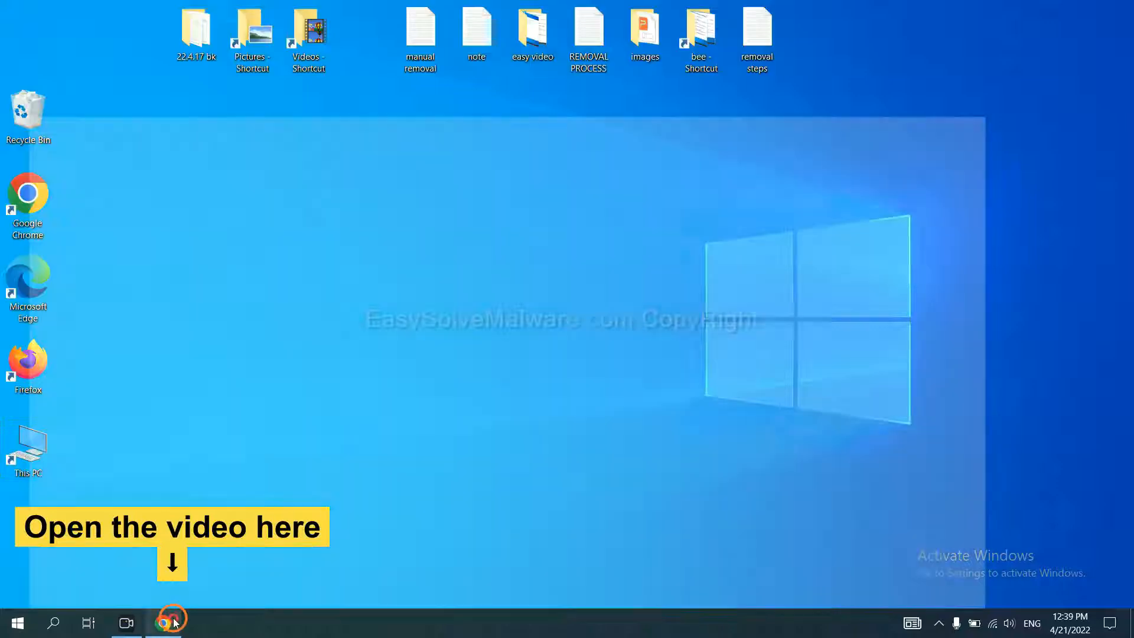
{"action": "left_click", "coordinate": [164, 622]}
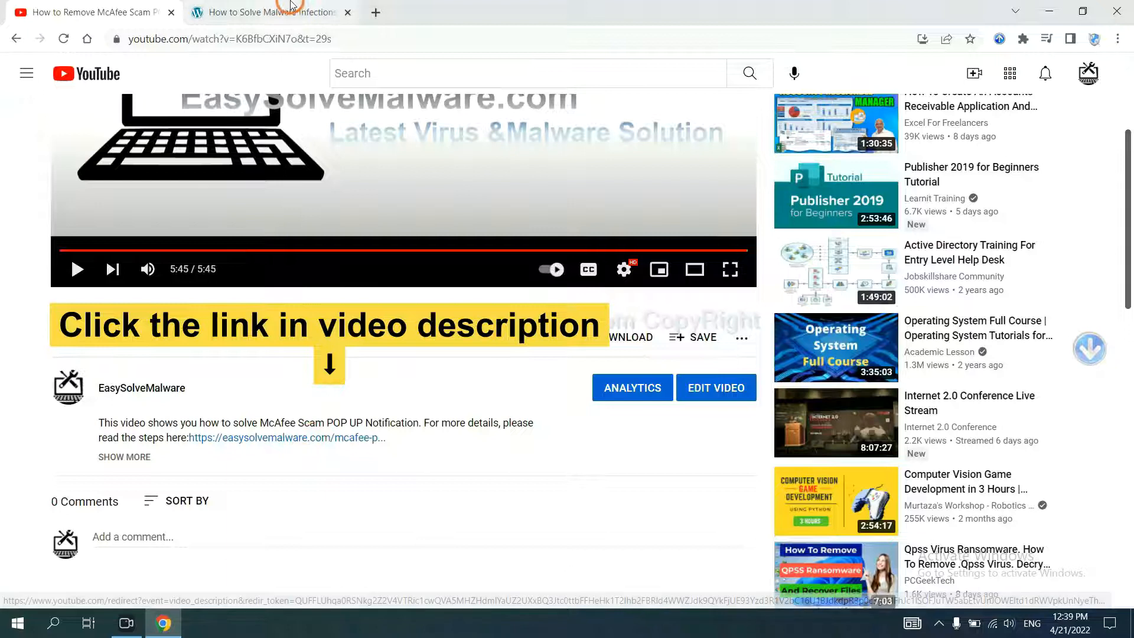
{"action": "left_click", "coordinate": [274, 12]}
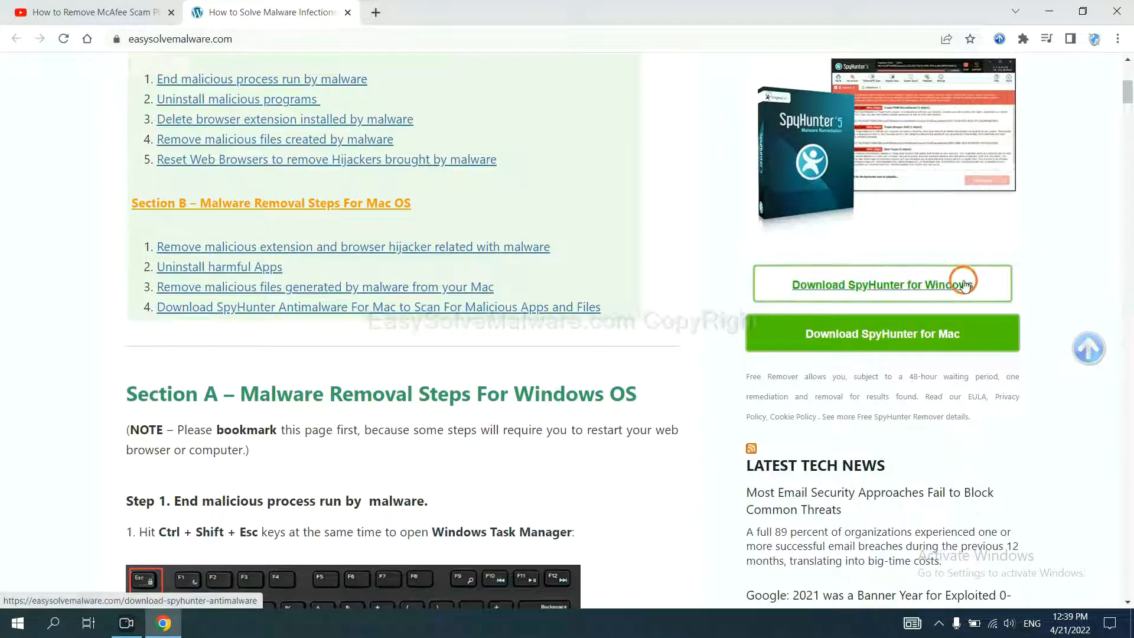
{"action": "left_click", "coordinate": [882, 285]}
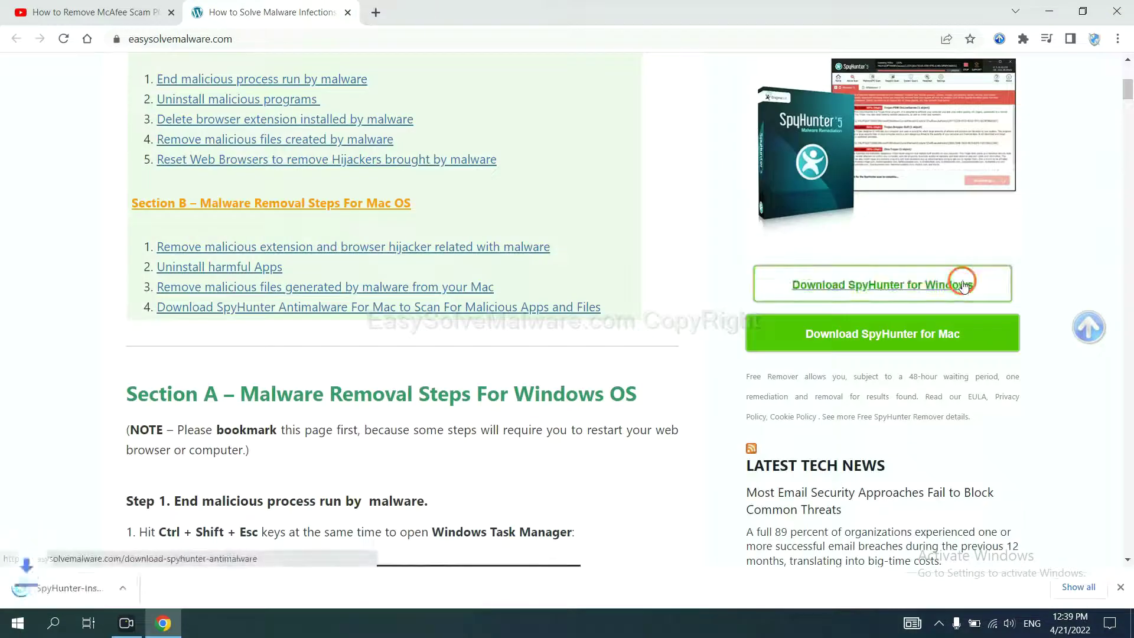
{"action": "left_click", "coordinate": [882, 284]}
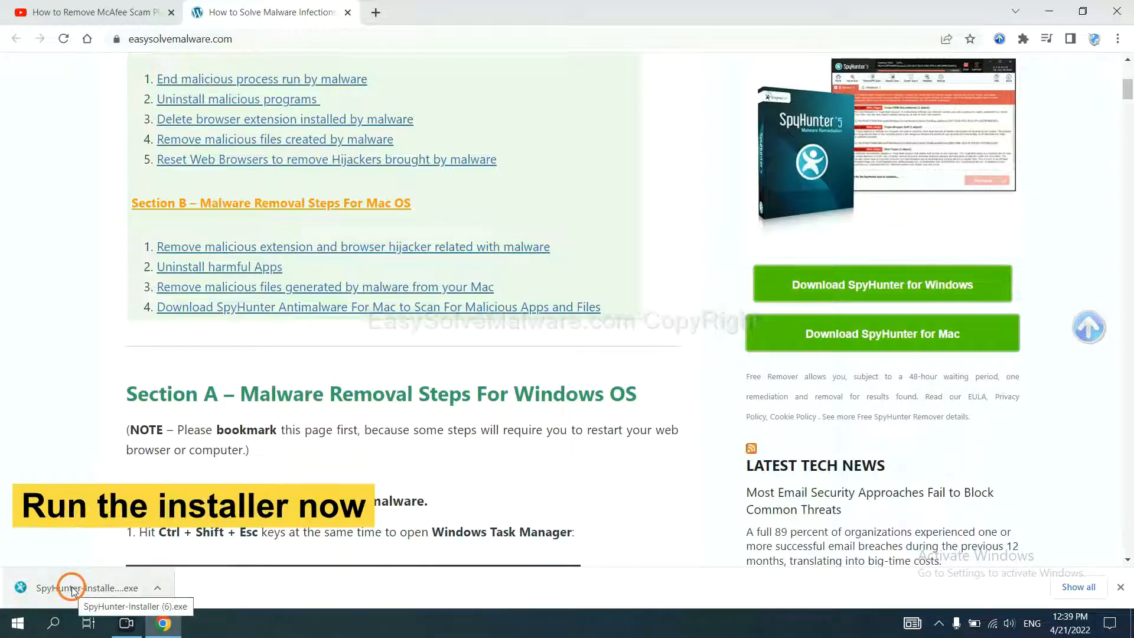
Step: Run the installer in English, accept the EULA and Privacy Policy, and install SpyHunter 5
{"action": "left_click", "coordinate": [73, 588]}
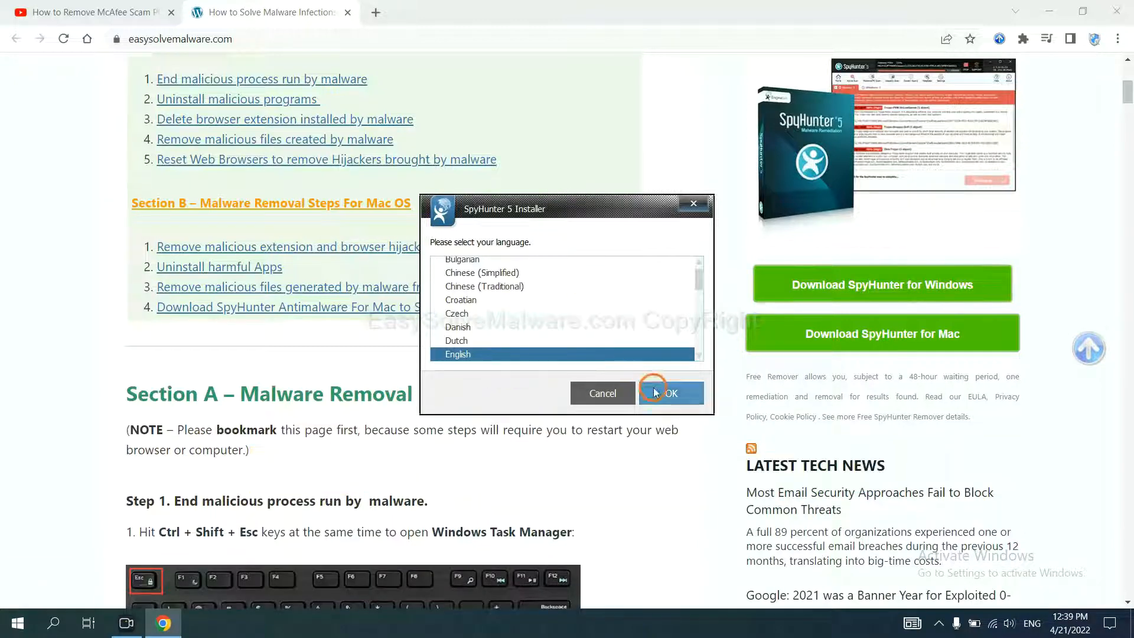
{"action": "left_click", "coordinate": [674, 393]}
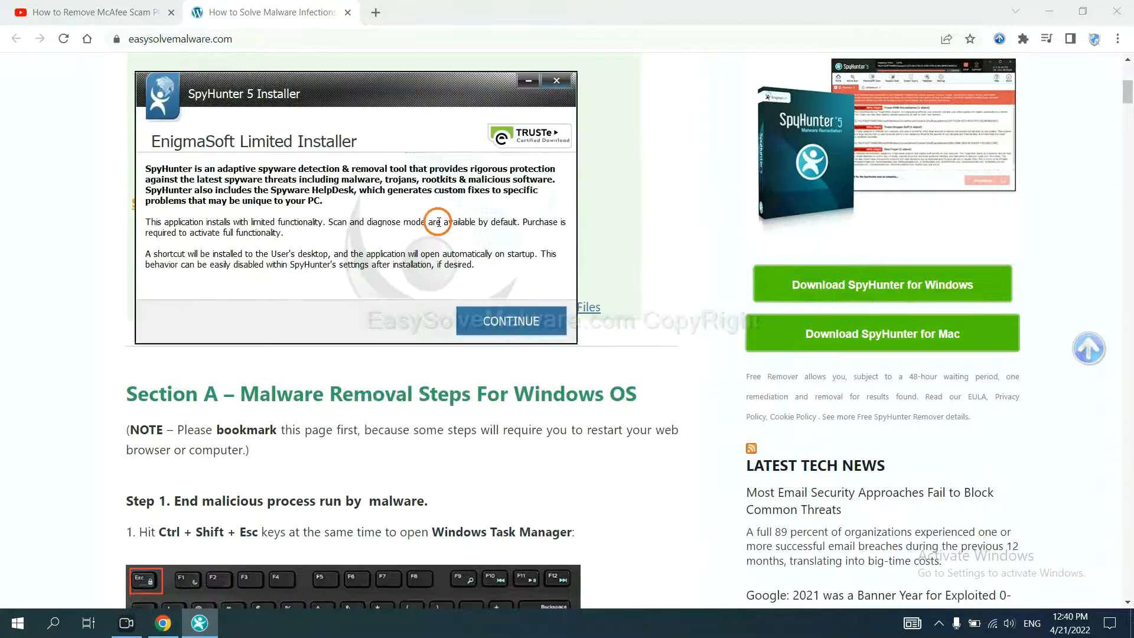
{"action": "left_click", "coordinate": [511, 320]}
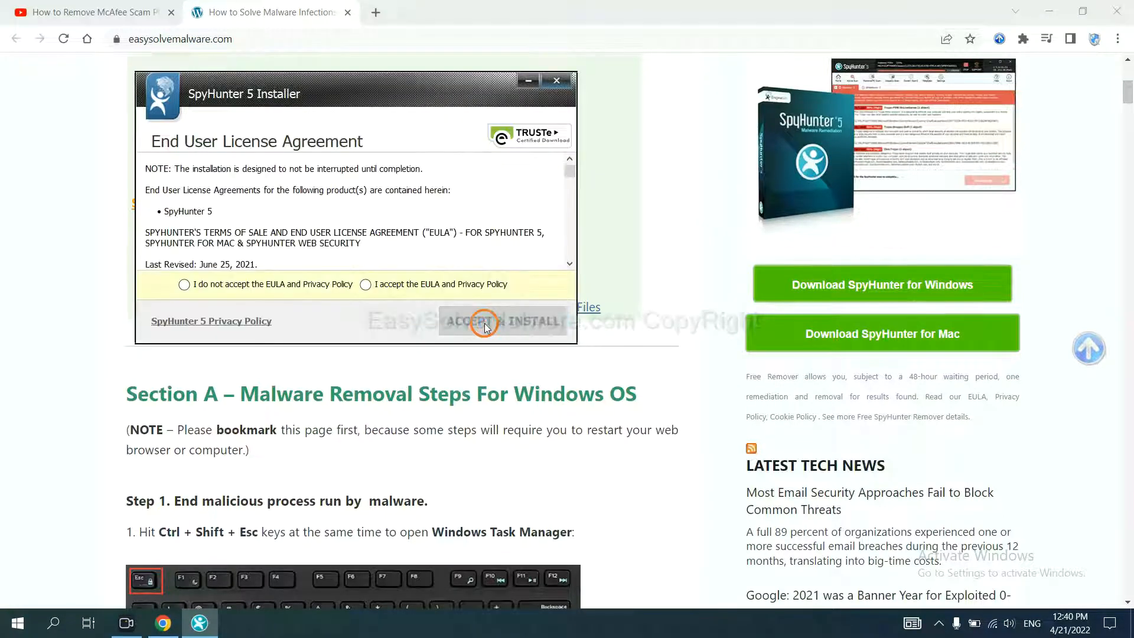
{"action": "left_click", "coordinate": [365, 284]}
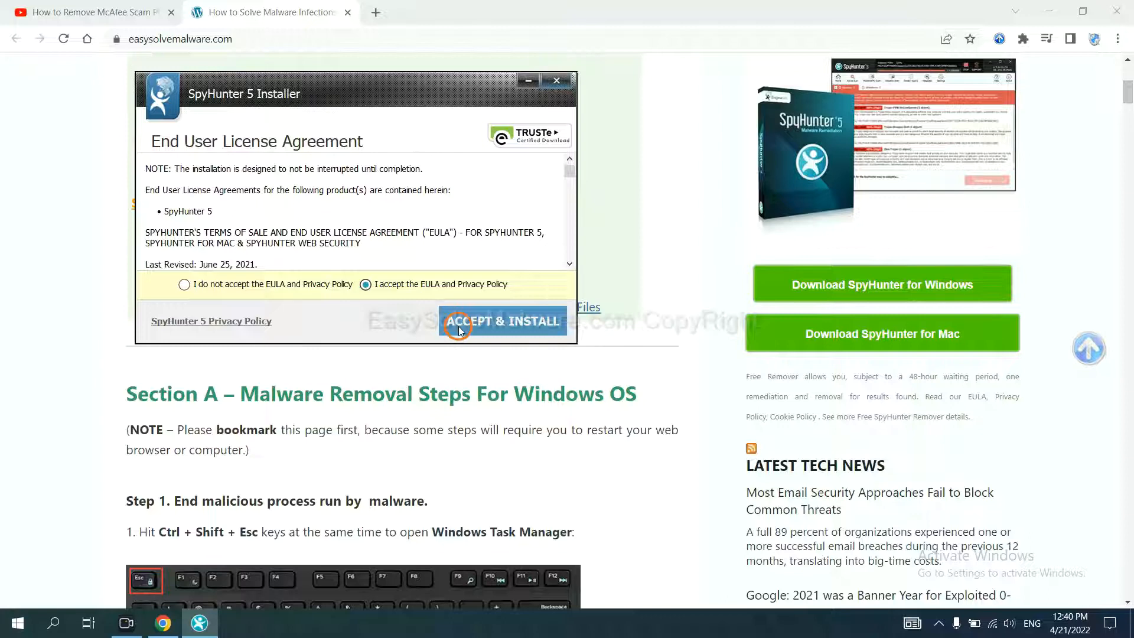
{"action": "left_click", "coordinate": [502, 320]}
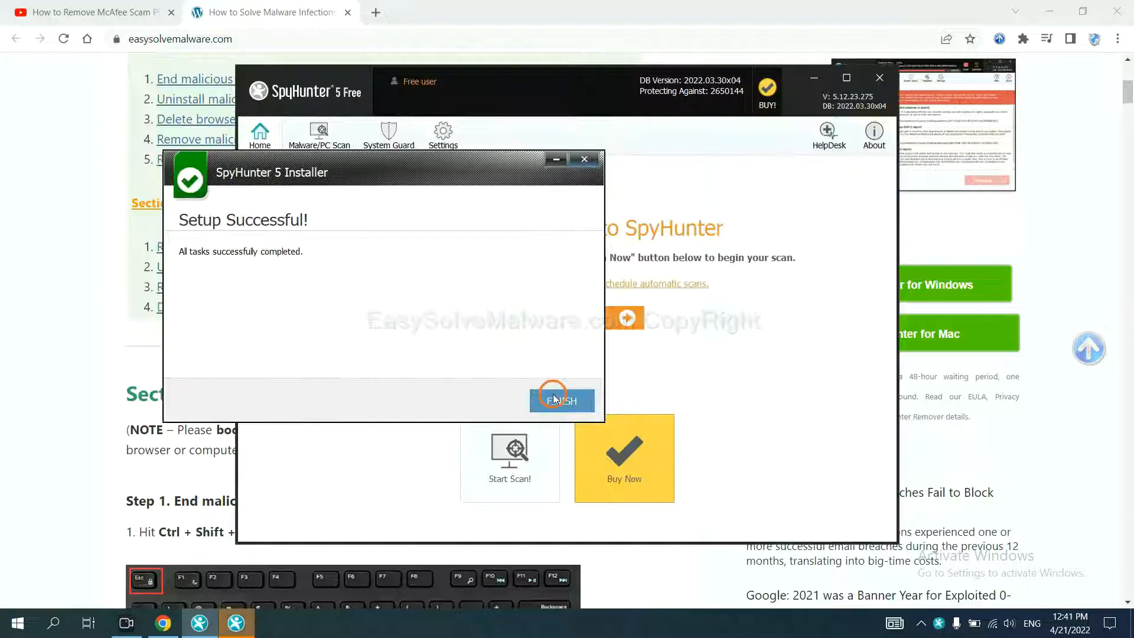
Step: Finish setup, scan the computer, and continue past the detected unknown objects
{"action": "left_click", "coordinate": [562, 400]}
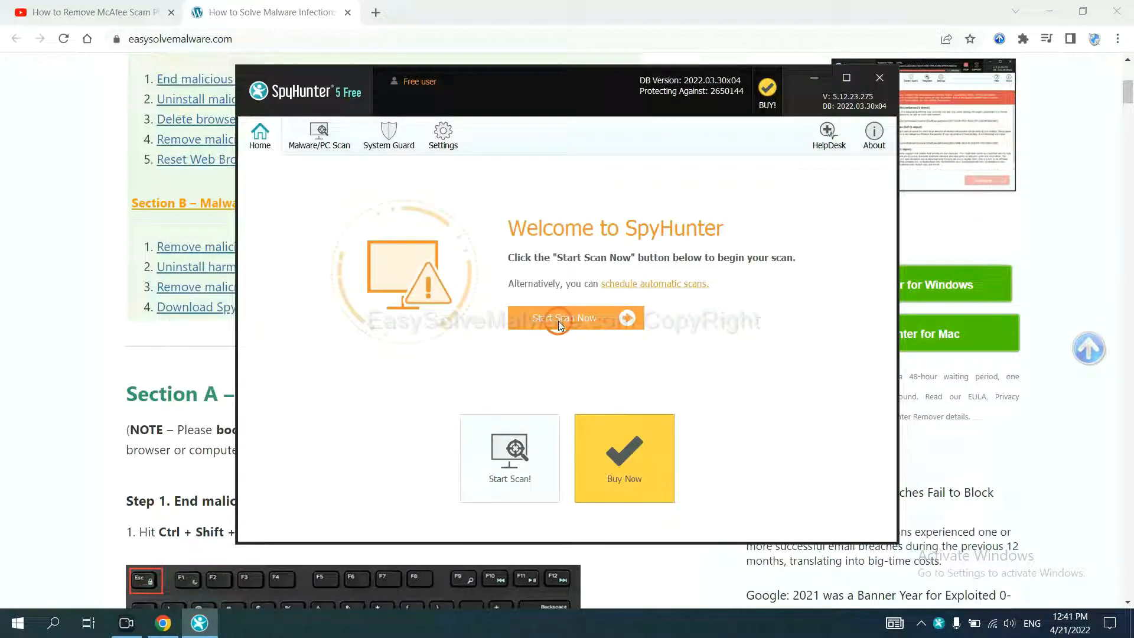
{"action": "left_click", "coordinate": [564, 317]}
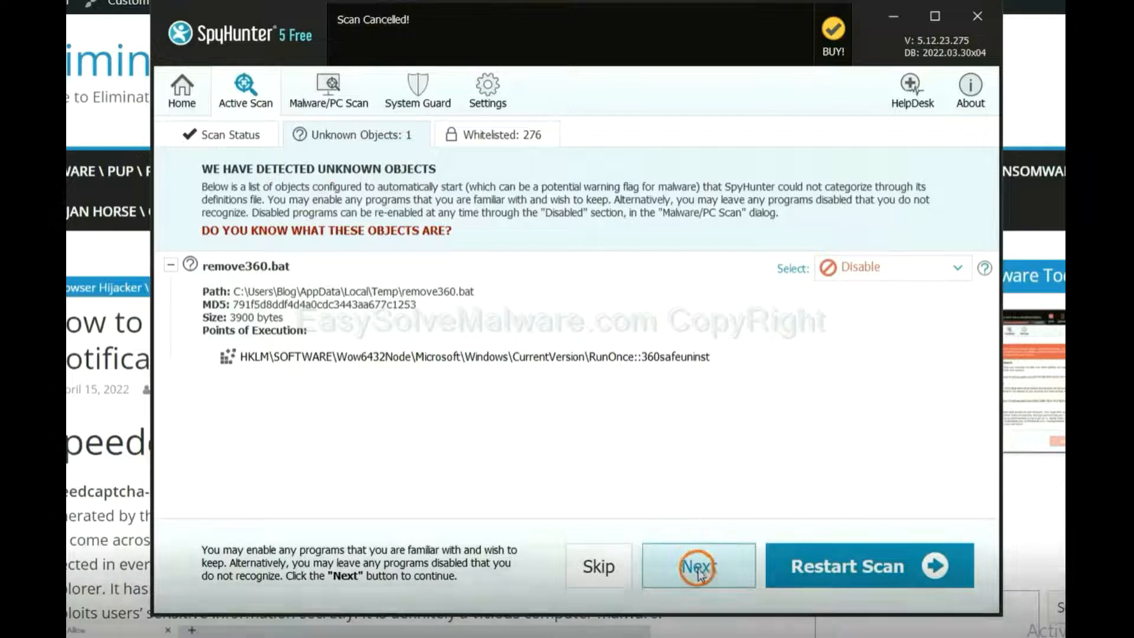
{"action": "left_click", "coordinate": [700, 566]}
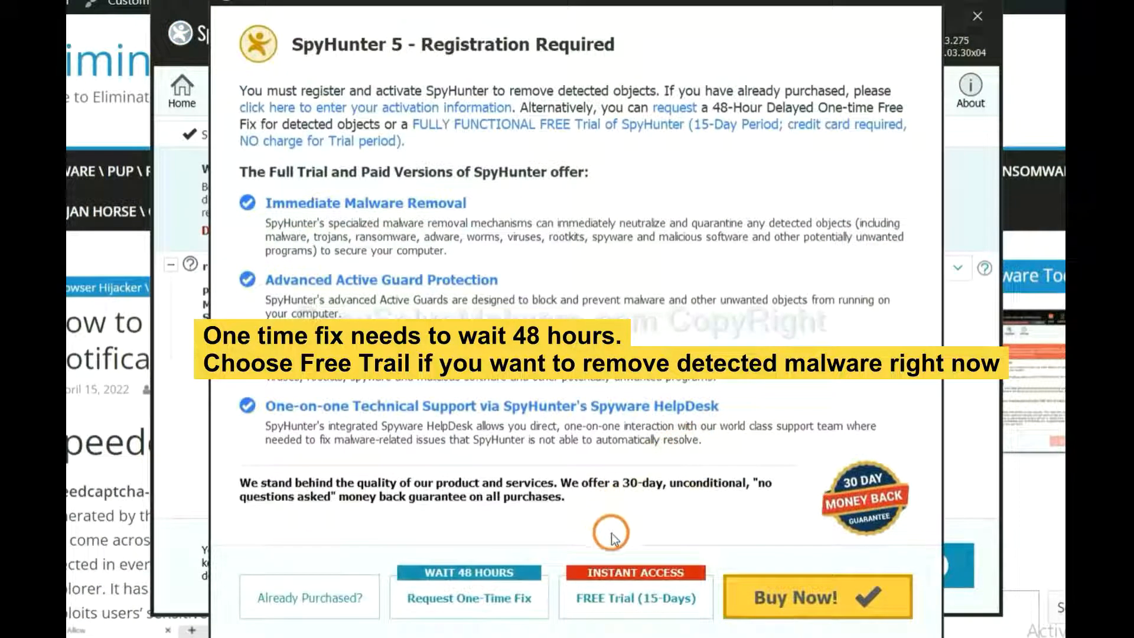
{"action": "mouse_move", "coordinate": [604, 524]}
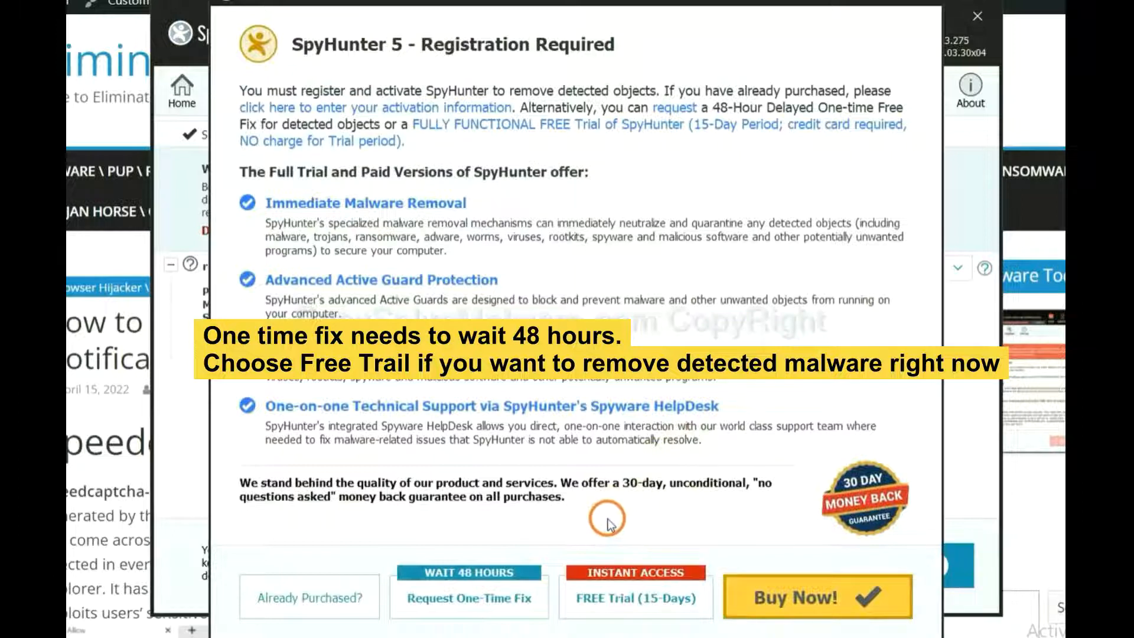
{"action": "mouse_move", "coordinate": [482, 598]}
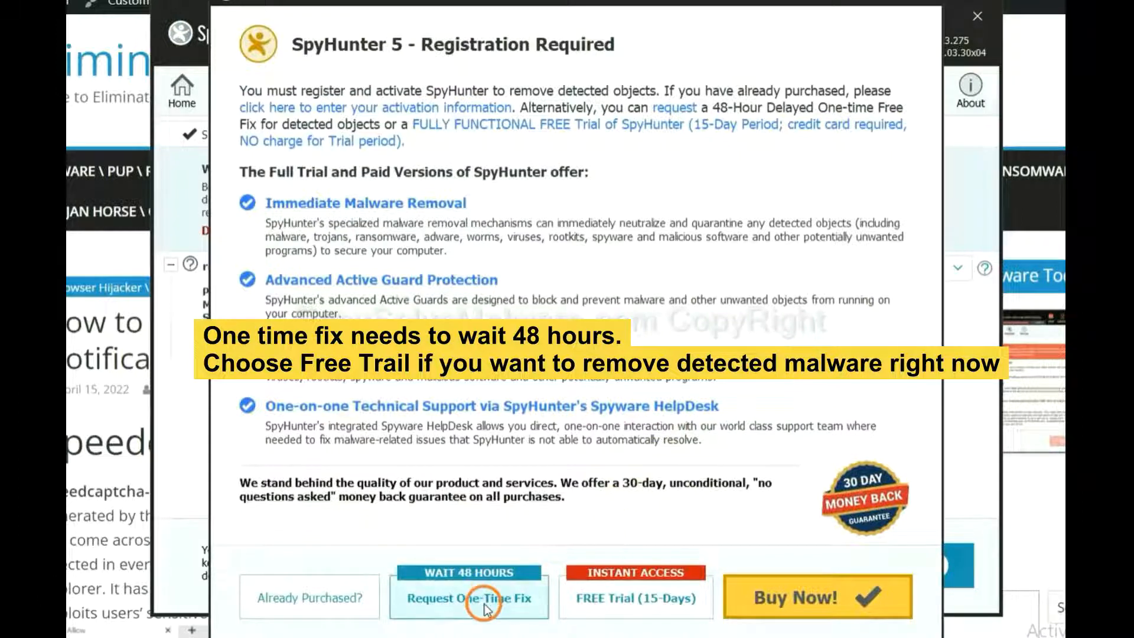
{"action": "mouse_move", "coordinate": [625, 612]}
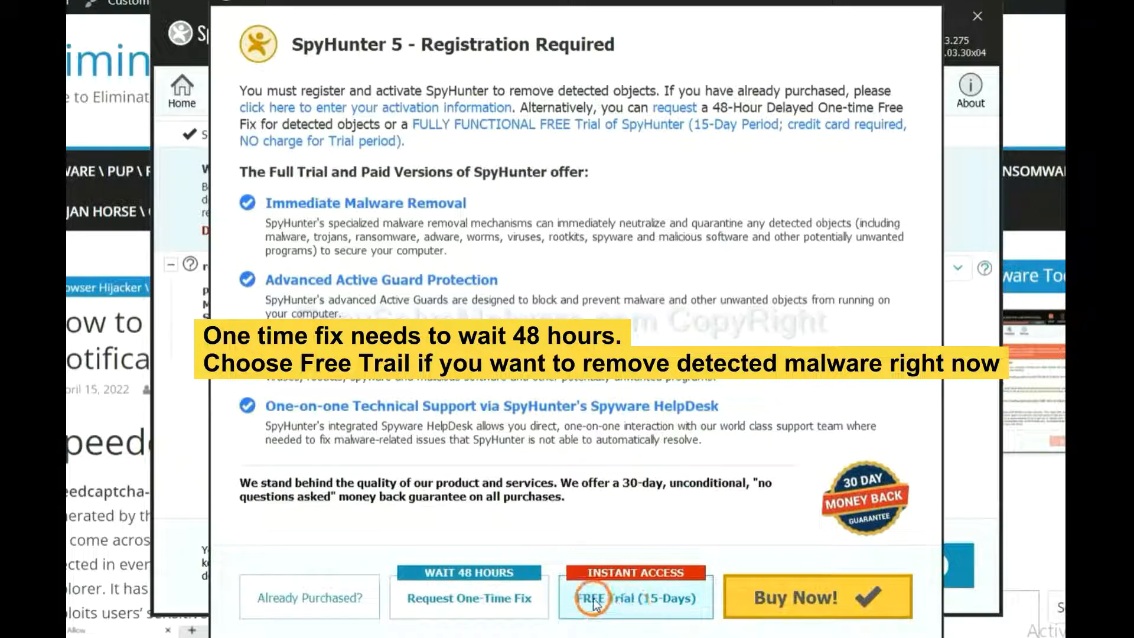
{"action": "mouse_move", "coordinate": [596, 618]}
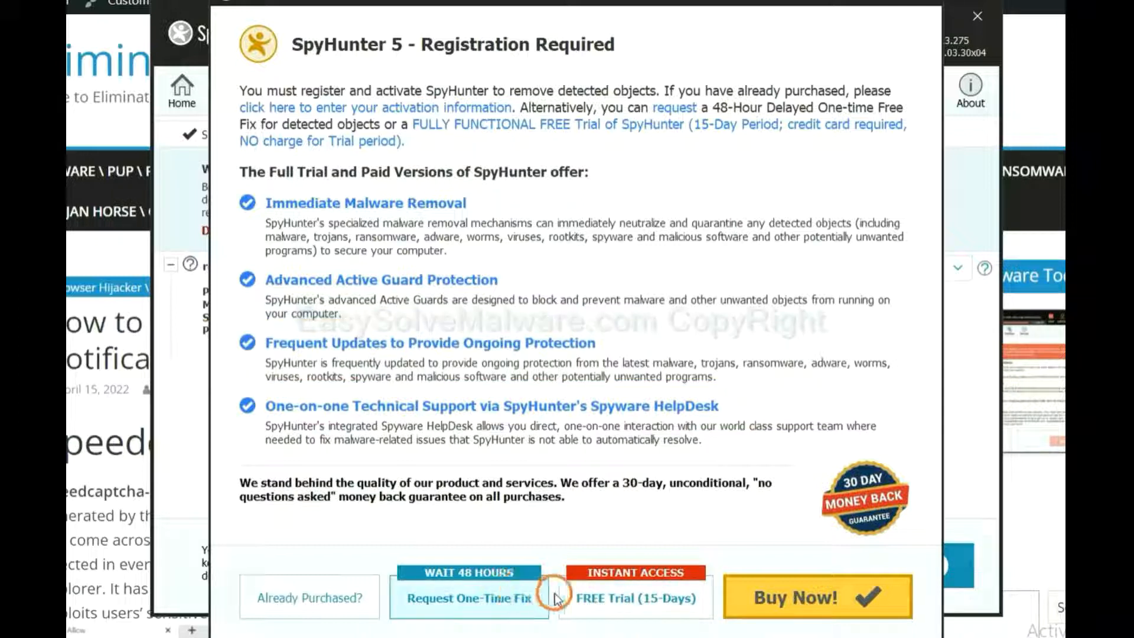
Step: Highlight the ctrl+shift+Esc shortcut in step 1, then open and close Task Manager
{"action": "left_click", "coordinate": [977, 16]}
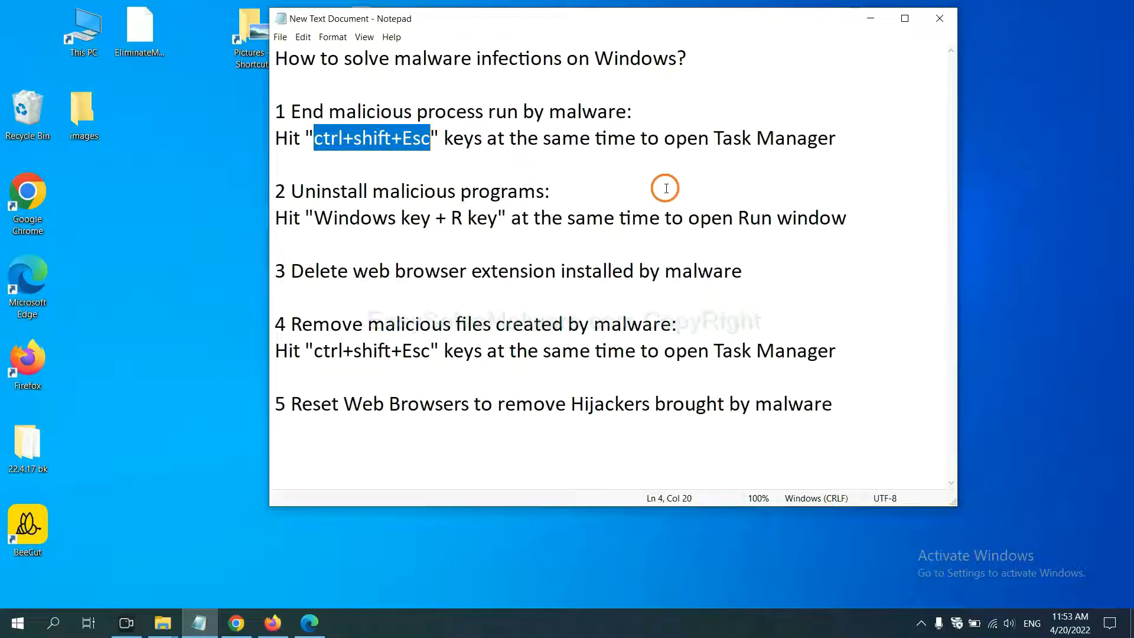
{"action": "mouse_move", "coordinate": [657, 187]}
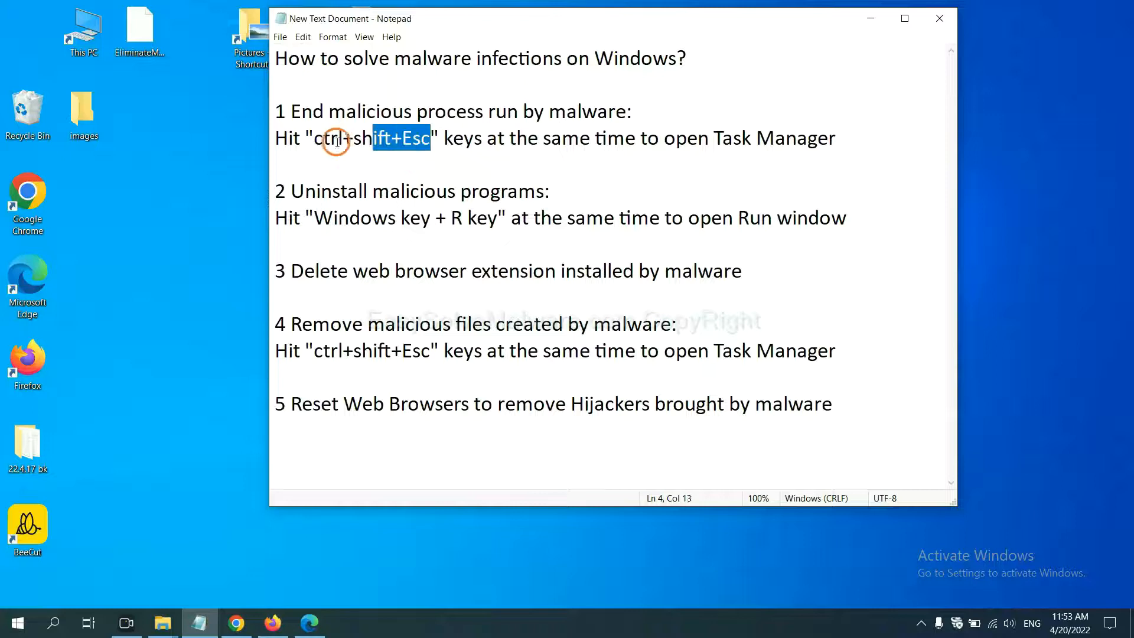
{"action": "left_click_drag", "start_coordinate": [431, 138], "coordinate": [312, 138]}
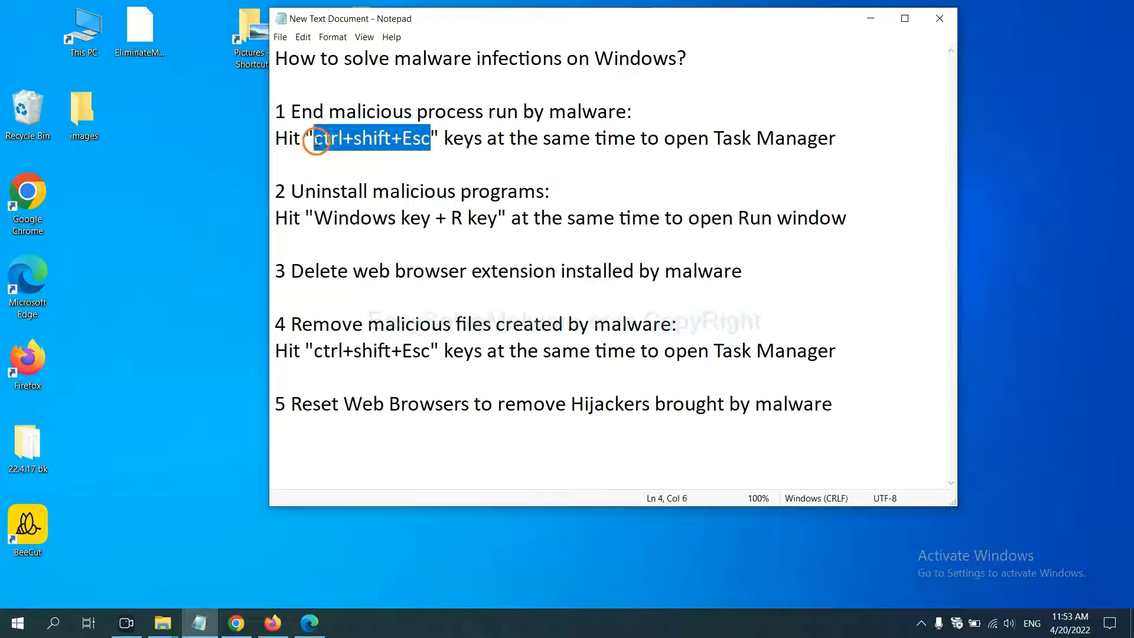
{"action": "key", "text": "ctrl+shift+esc"}
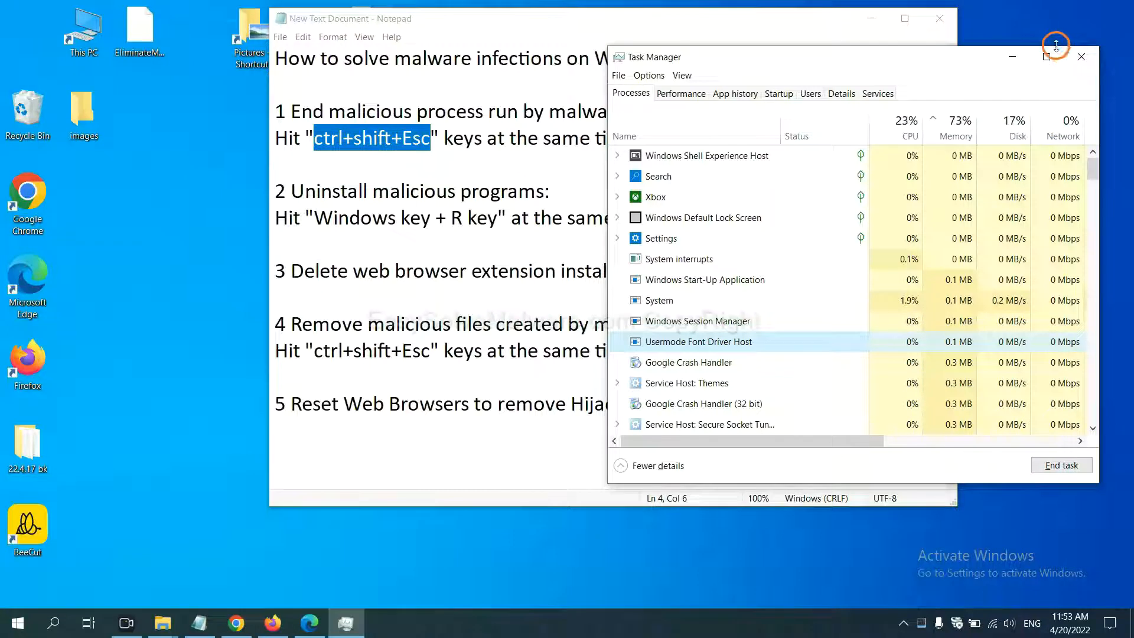
{"action": "left_click", "coordinate": [1081, 46]}
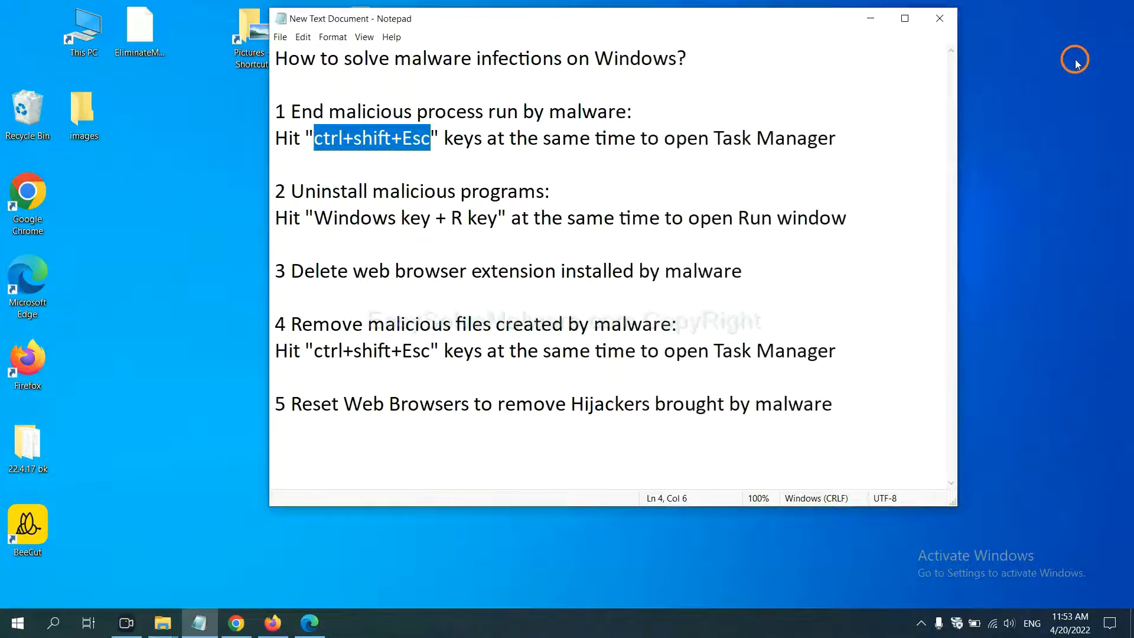
Step: Highlight the 'Windows key + R key' shortcut in step 2 and open the Run window
{"action": "left_click", "coordinate": [519, 217]}
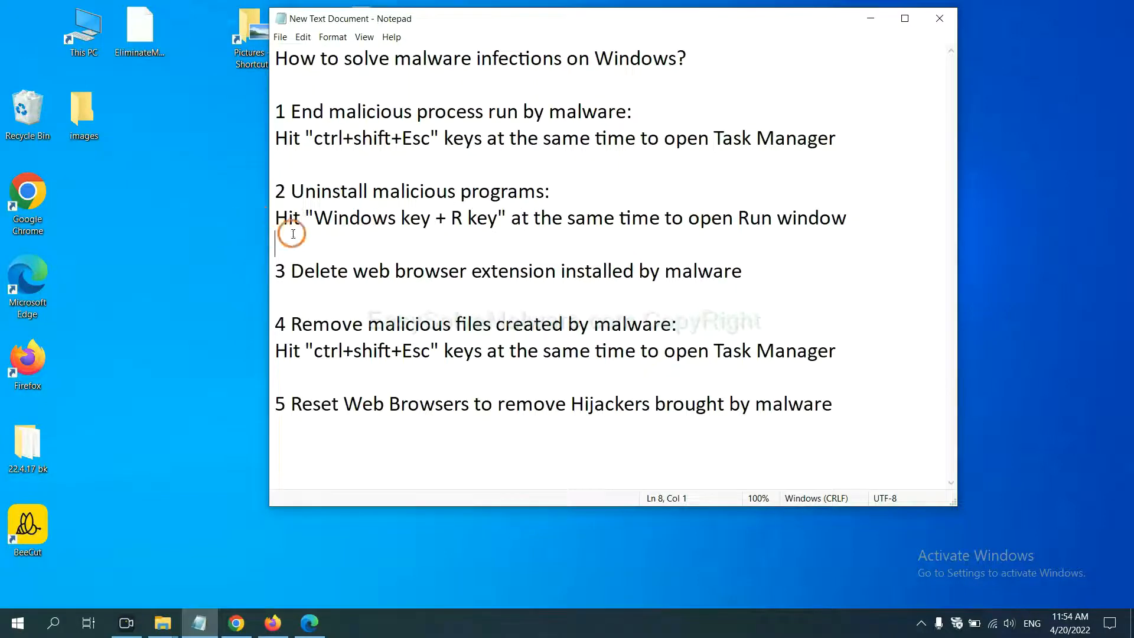
{"action": "left_click_drag", "start_coordinate": [313, 218], "coordinate": [463, 218]}
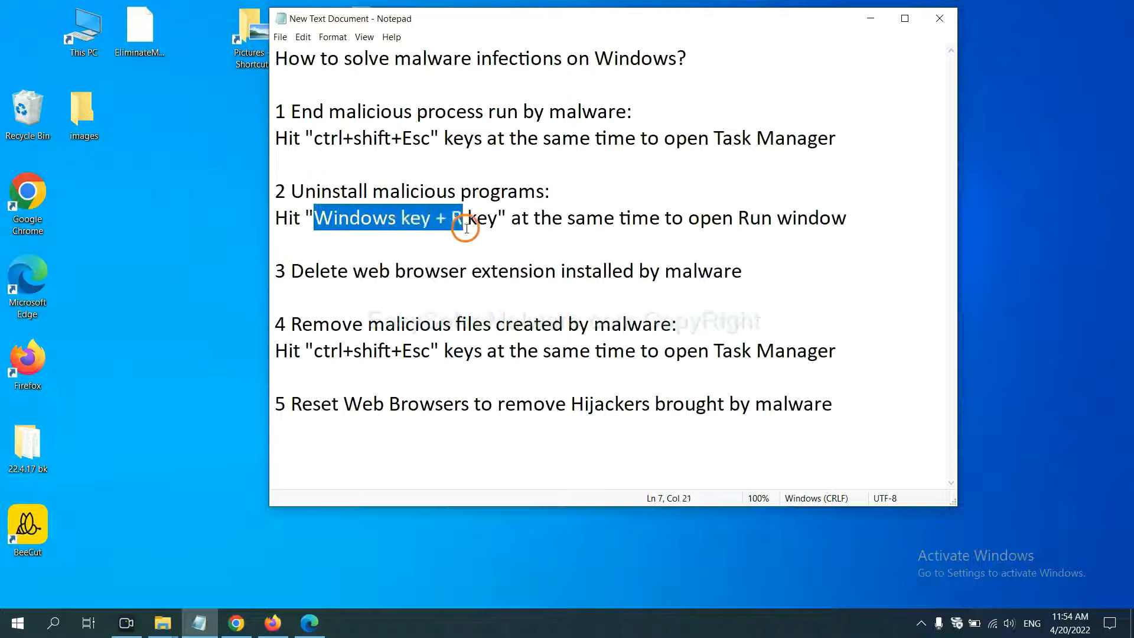
{"action": "left_click_drag", "start_coordinate": [461, 218], "coordinate": [499, 217]}
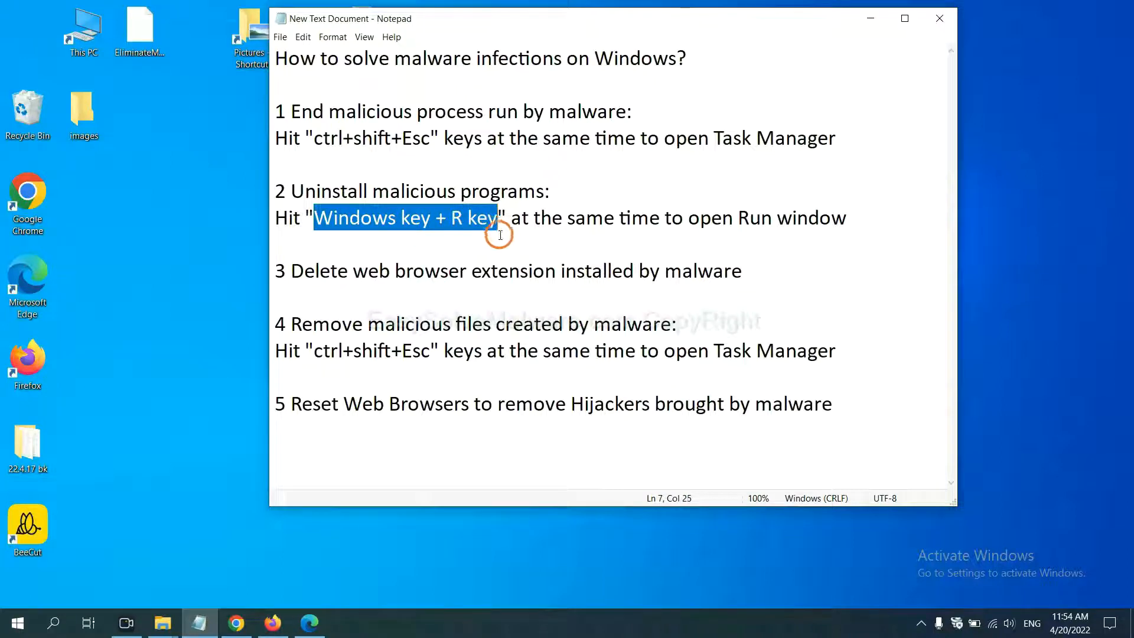
{"action": "key", "text": "Win+r"}
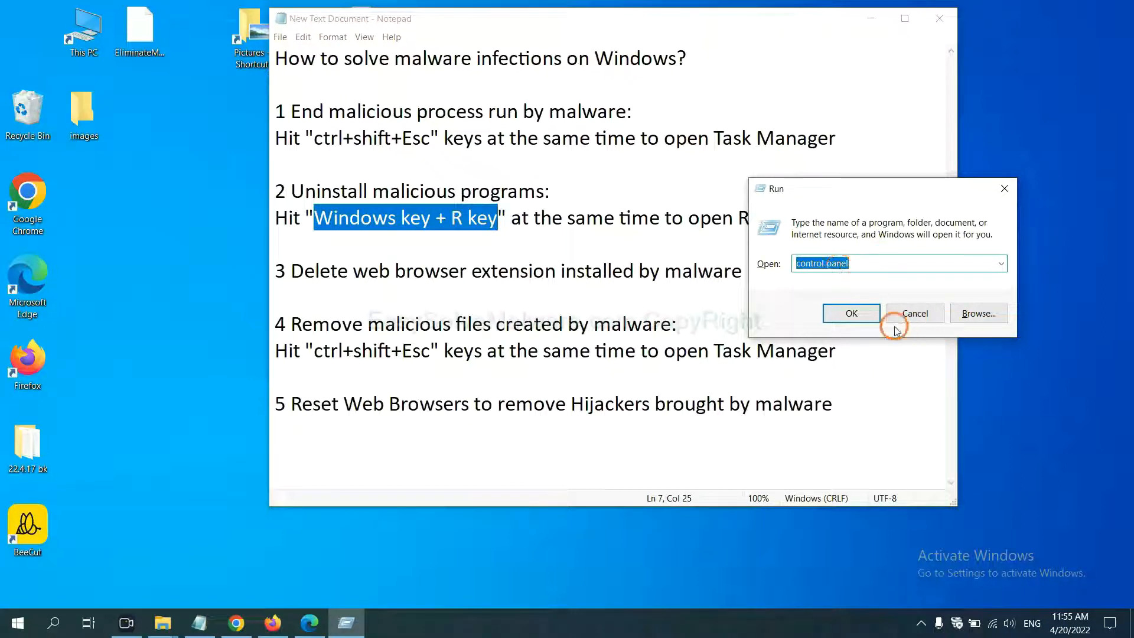
Step: Launch Control Panel, open the installed programs list, and select the suspicious program
{"action": "left_click", "coordinate": [851, 313]}
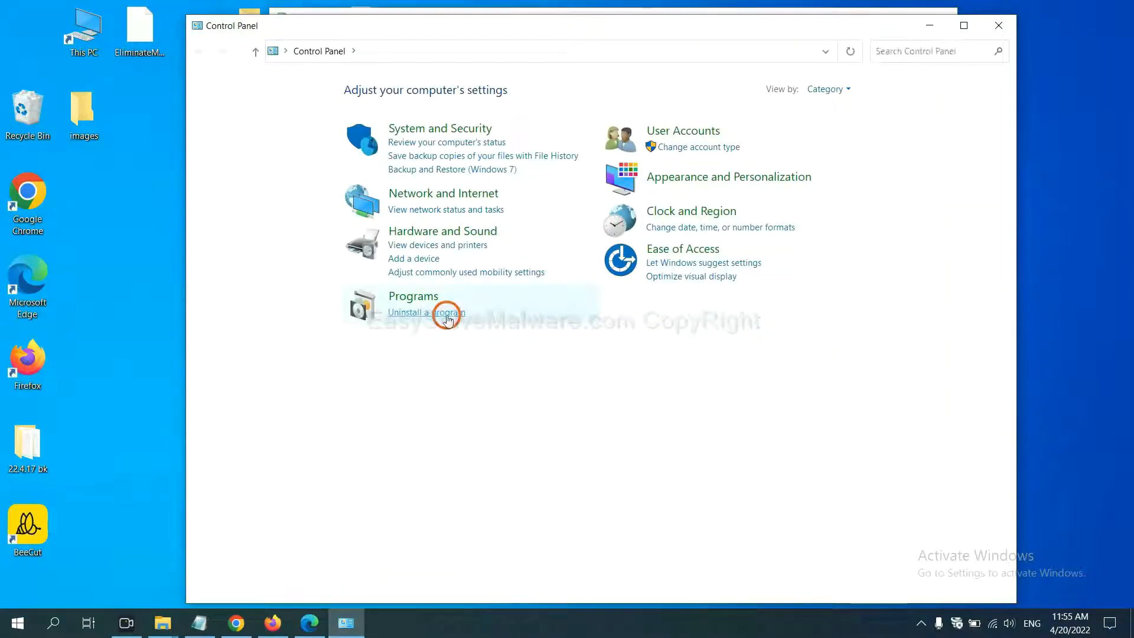
{"action": "left_click", "coordinate": [447, 313]}
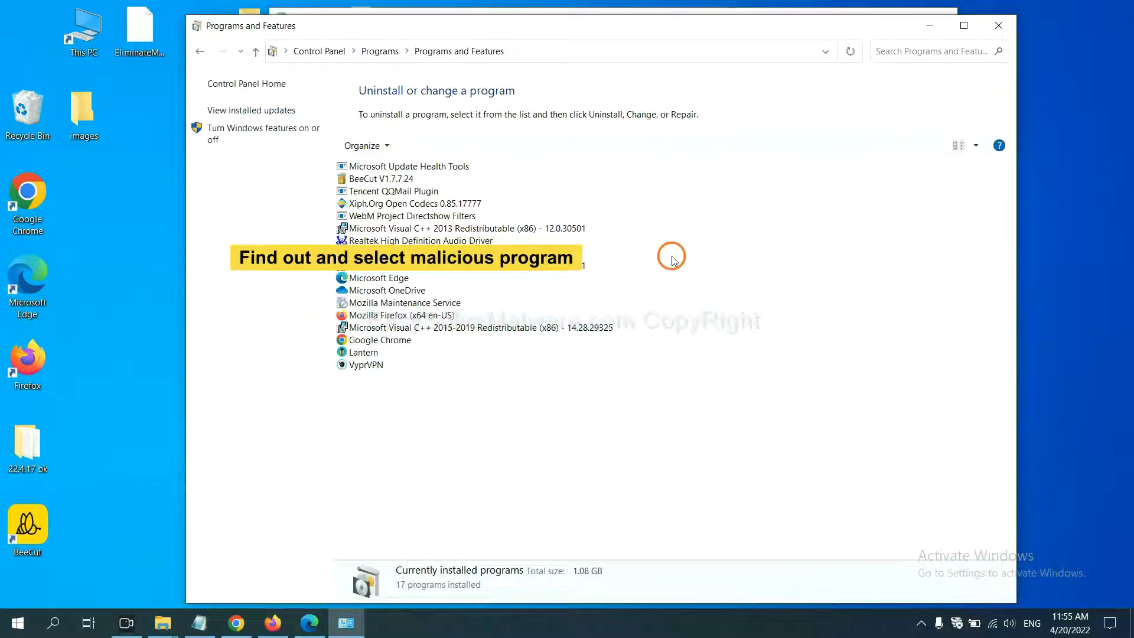
{"action": "mouse_move", "coordinate": [678, 247]}
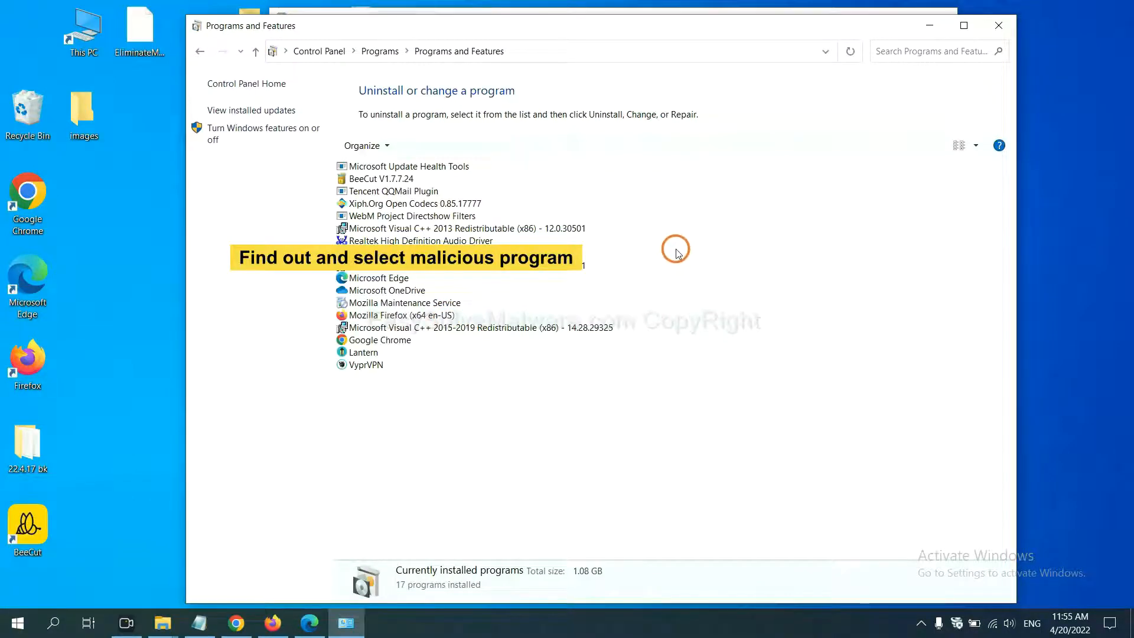
{"action": "mouse_move", "coordinate": [686, 244]}
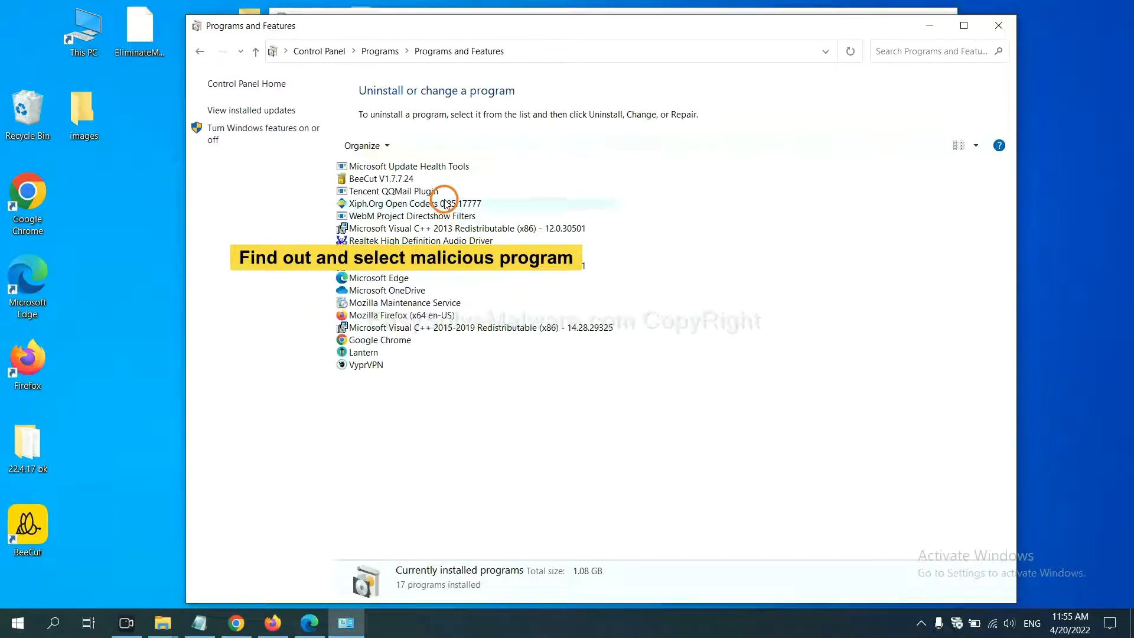
{"action": "left_click", "coordinate": [443, 203]}
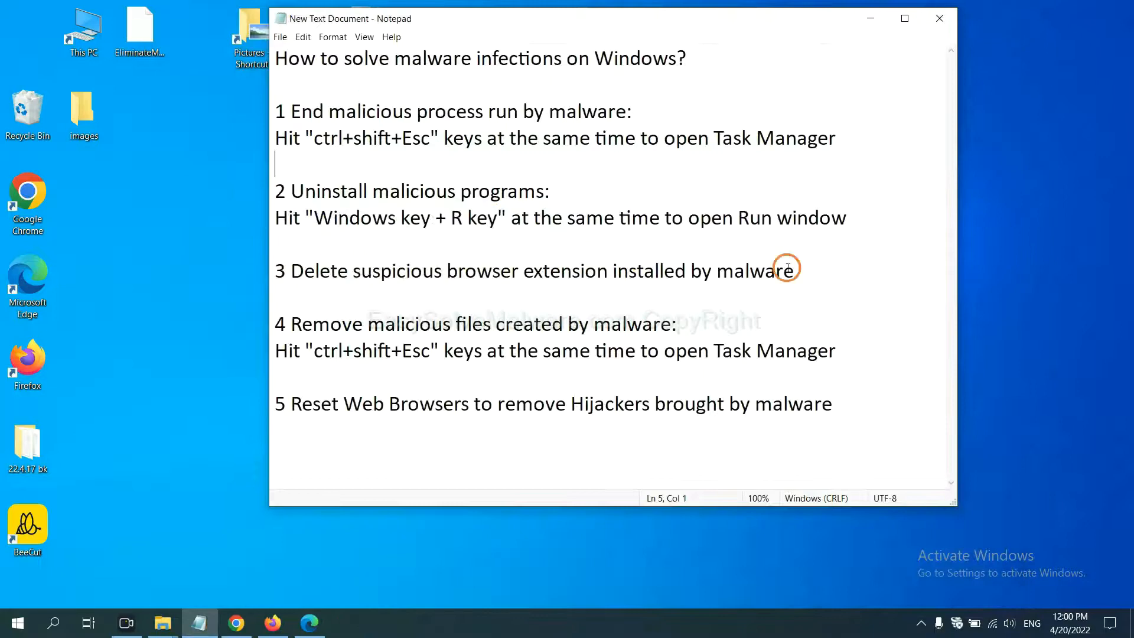
{"action": "mouse_move", "coordinate": [461, 300]}
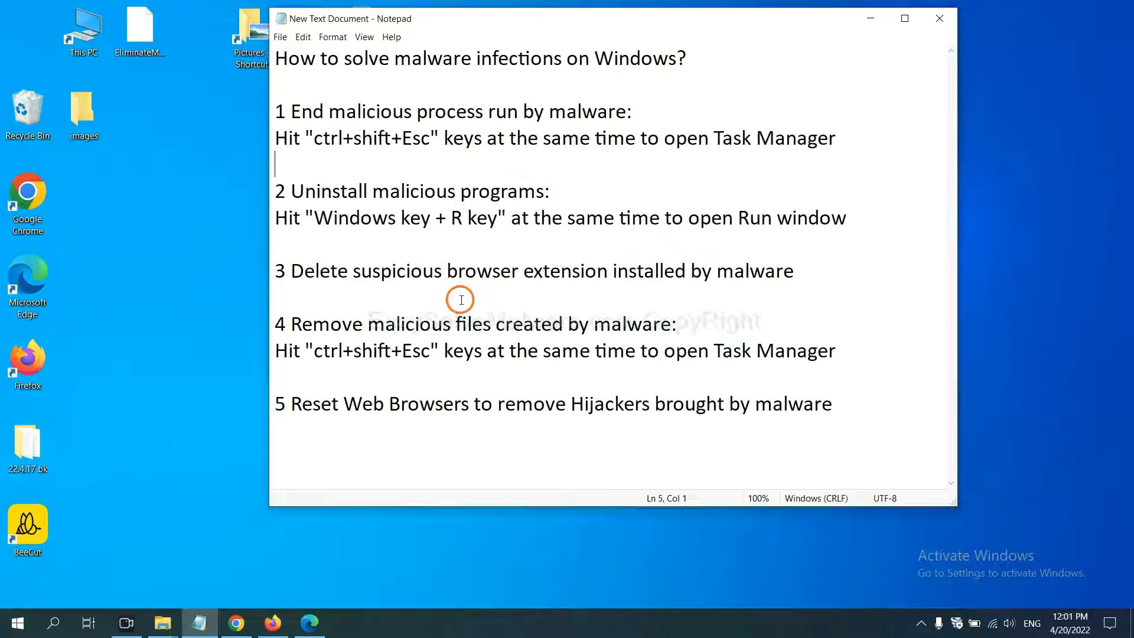
Step: Review Chrome's Extensions page for suspicious add-ons like Scroll To Top, then move to Firefox
{"action": "left_click", "coordinate": [236, 622]}
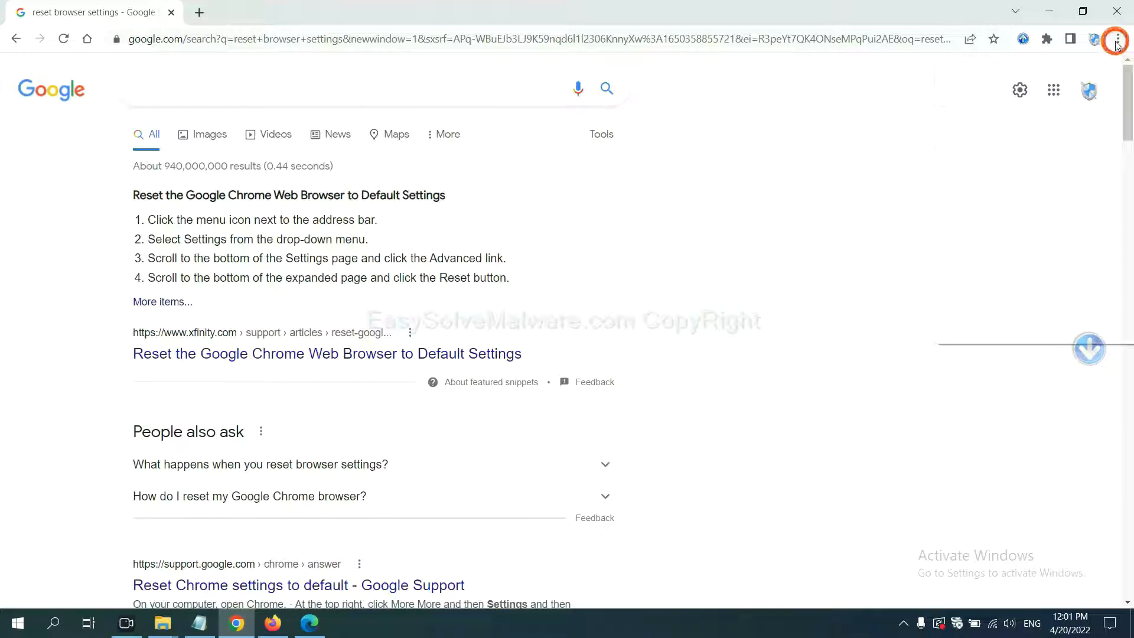
{"action": "left_click", "coordinate": [1117, 39]}
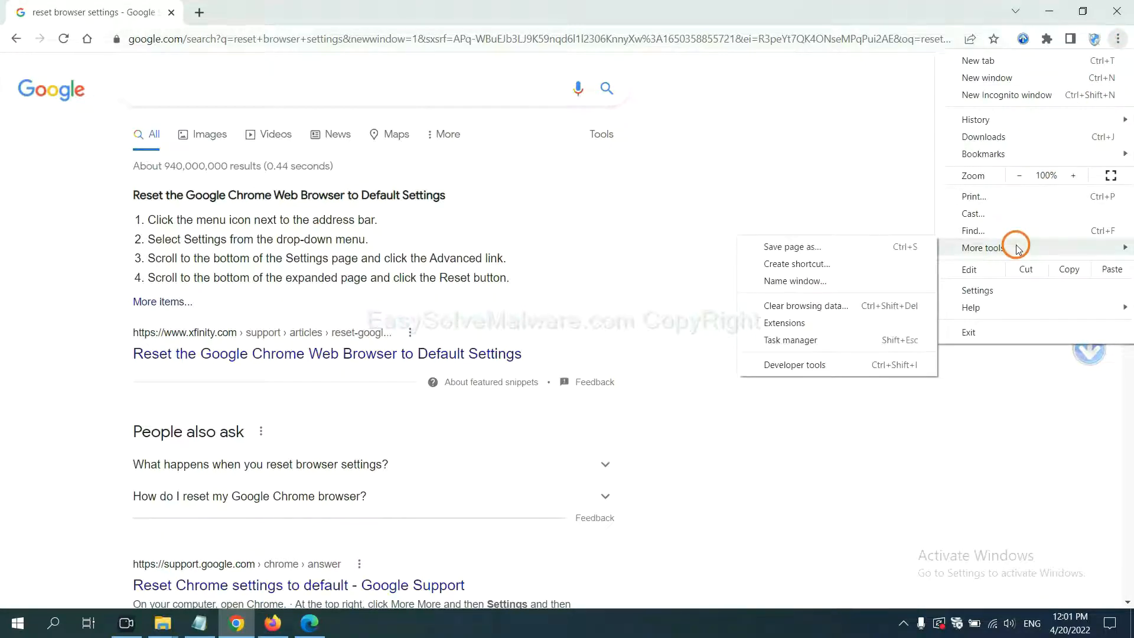
{"action": "left_click", "coordinate": [784, 323]}
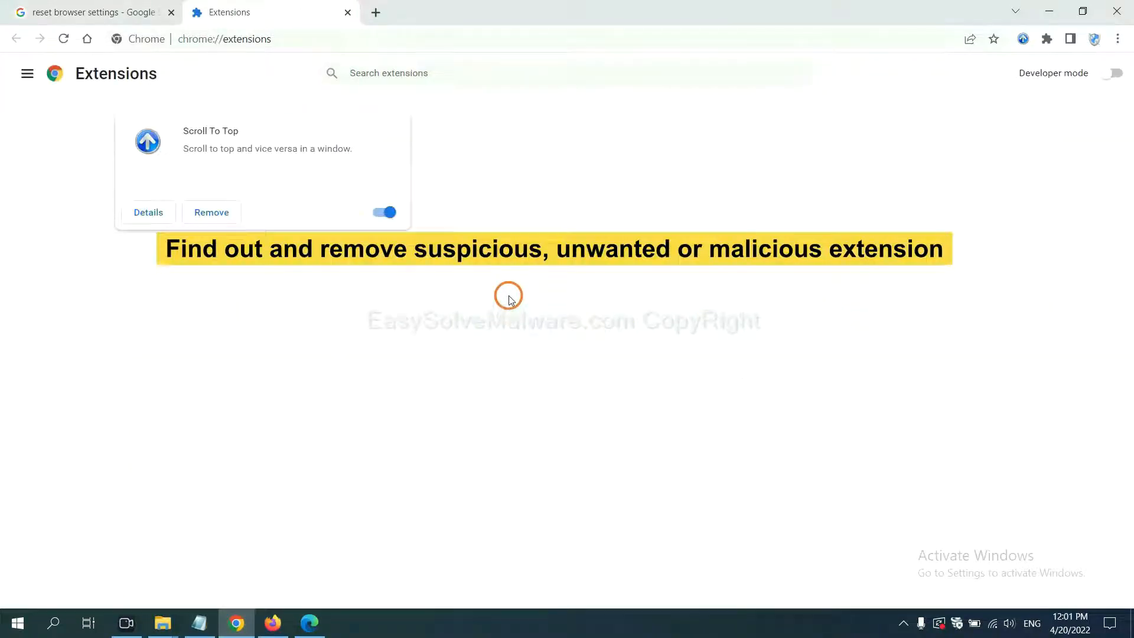
{"action": "mouse_move", "coordinate": [514, 291]}
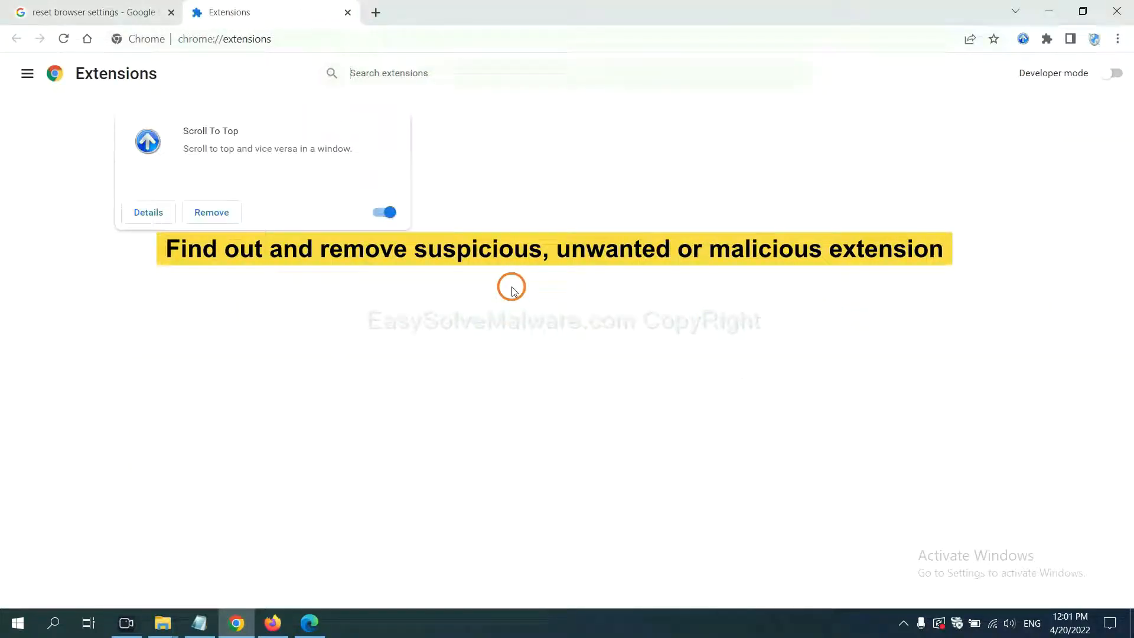
{"action": "mouse_move", "coordinate": [217, 224]}
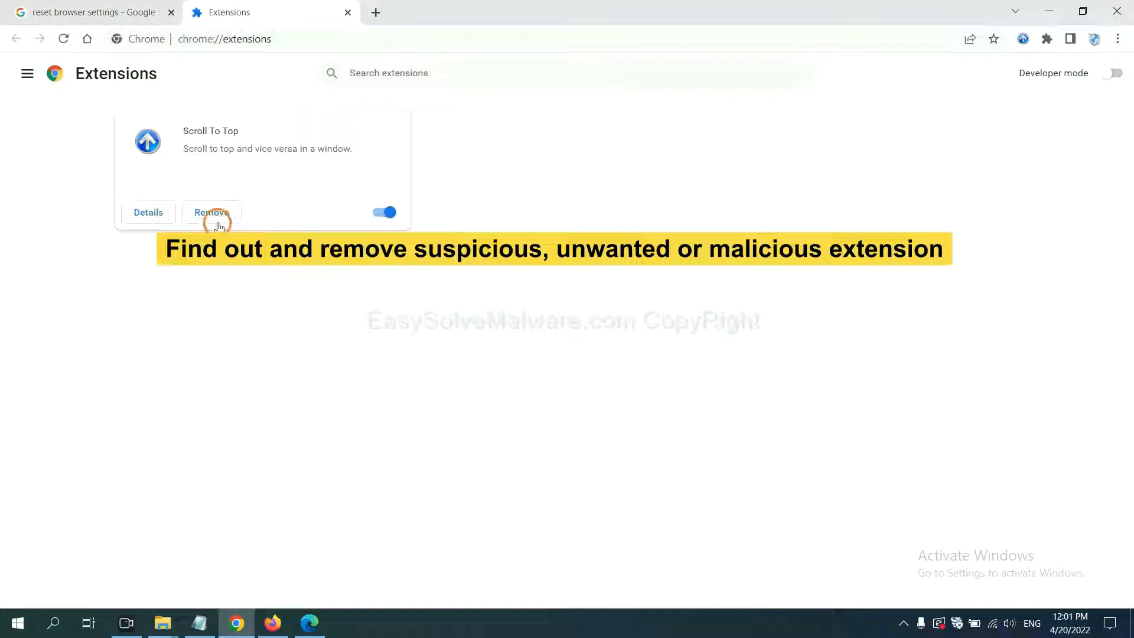
{"action": "mouse_move", "coordinate": [354, 550]}
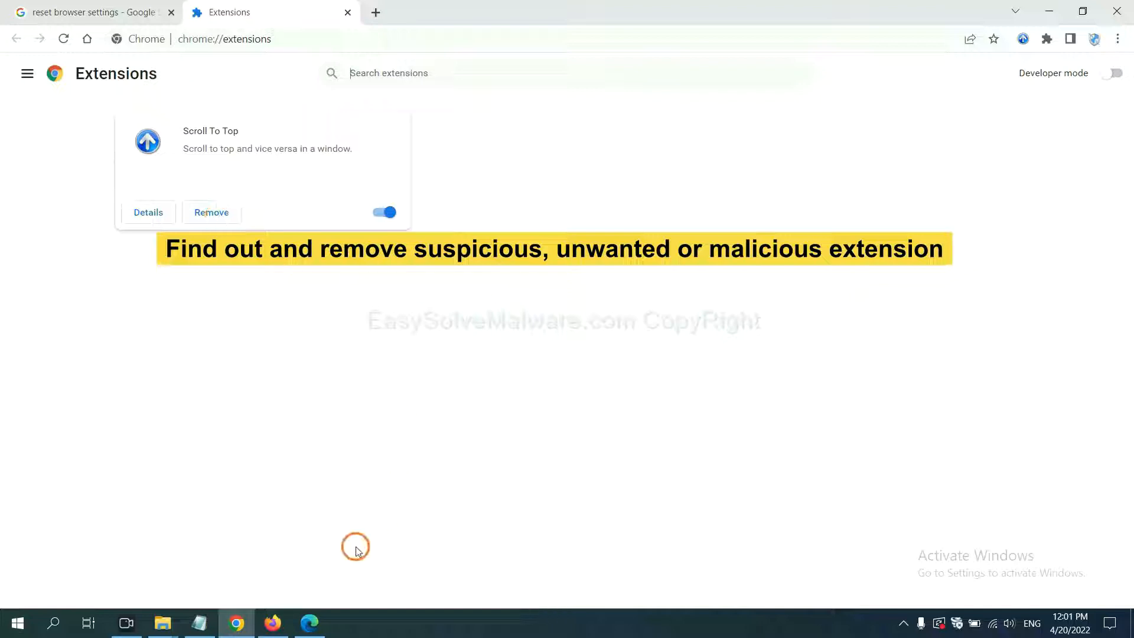
{"action": "left_click", "coordinate": [273, 623]}
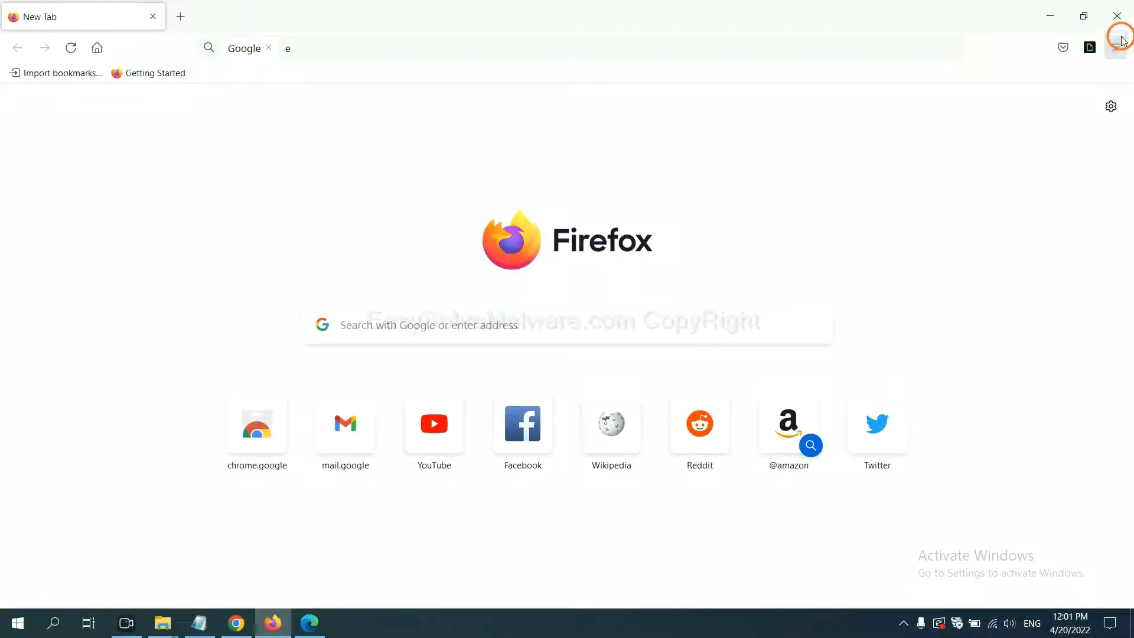
Step: Open Firefox's Add-ons Manager and the options for GIPHY for Firefox
{"action": "left_click", "coordinate": [1114, 47]}
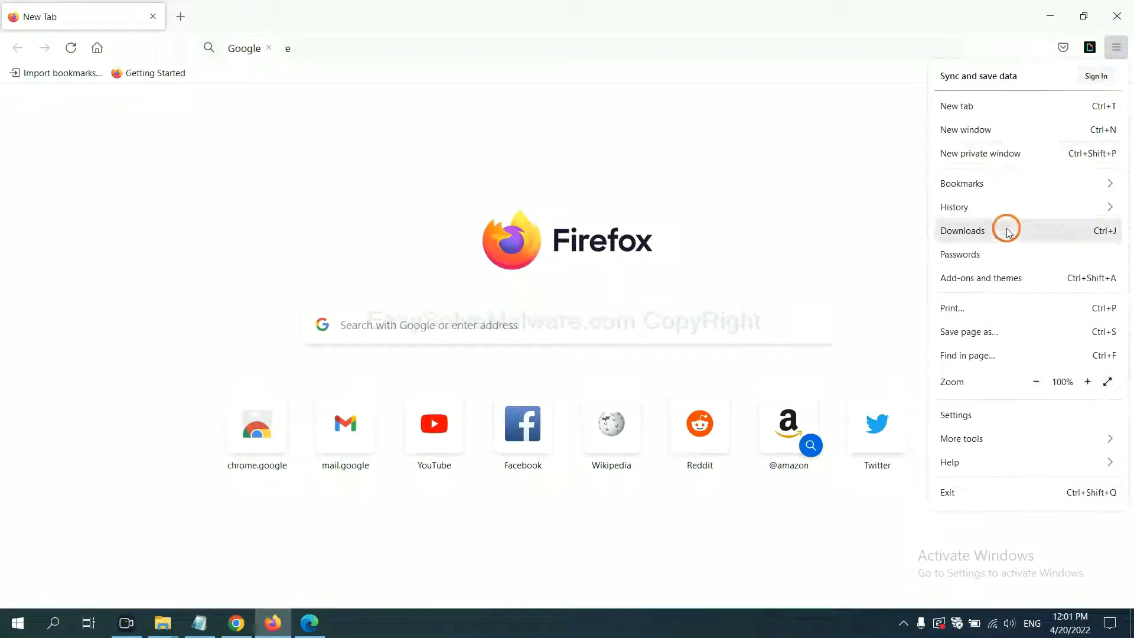
{"action": "mouse_move", "coordinate": [992, 286]}
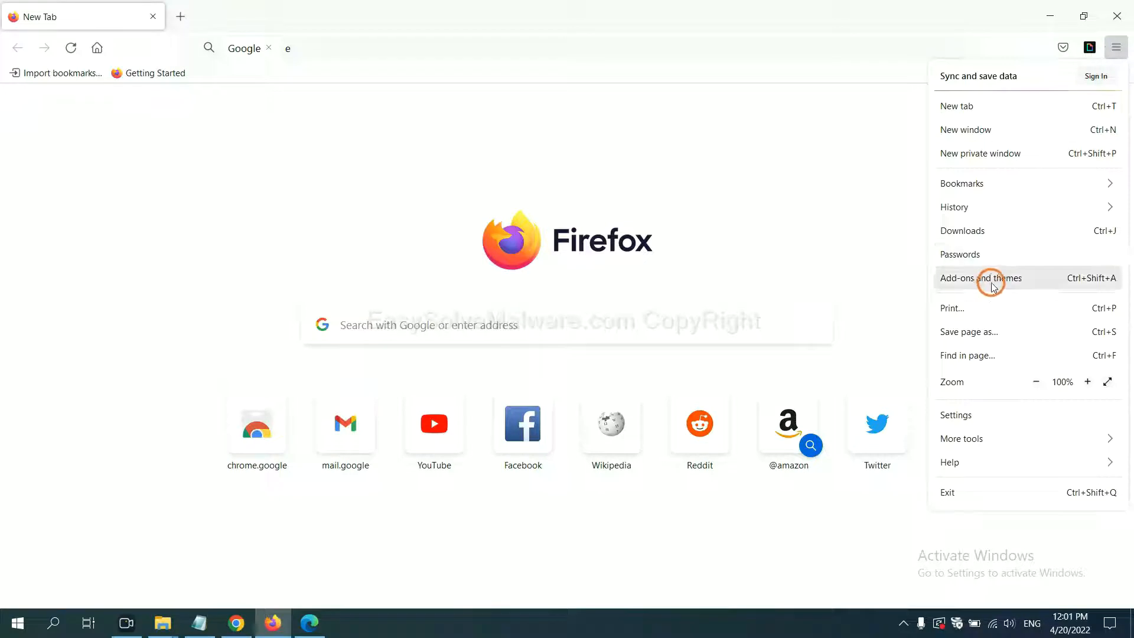
{"action": "left_click", "coordinate": [980, 279]}
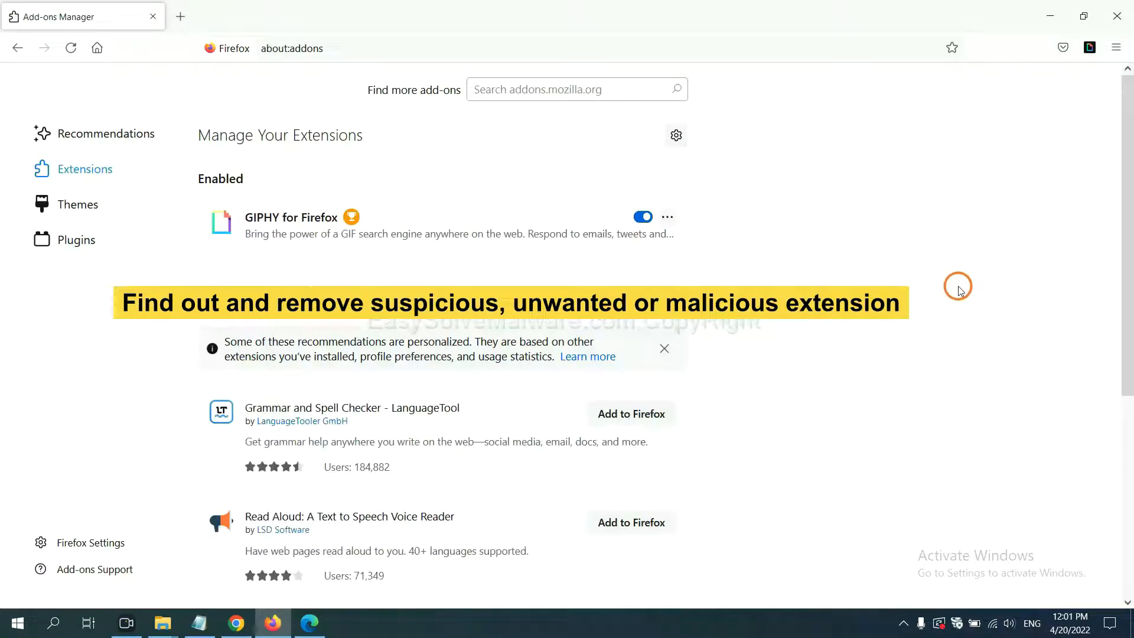
{"action": "mouse_move", "coordinate": [952, 292]}
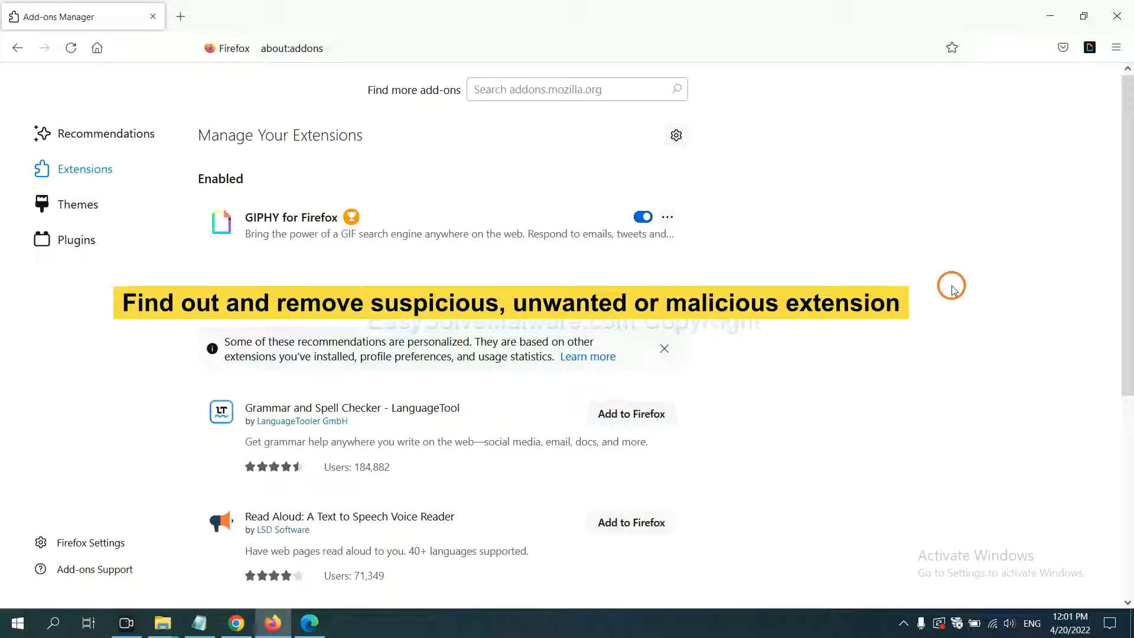
{"action": "mouse_move", "coordinate": [692, 232]}
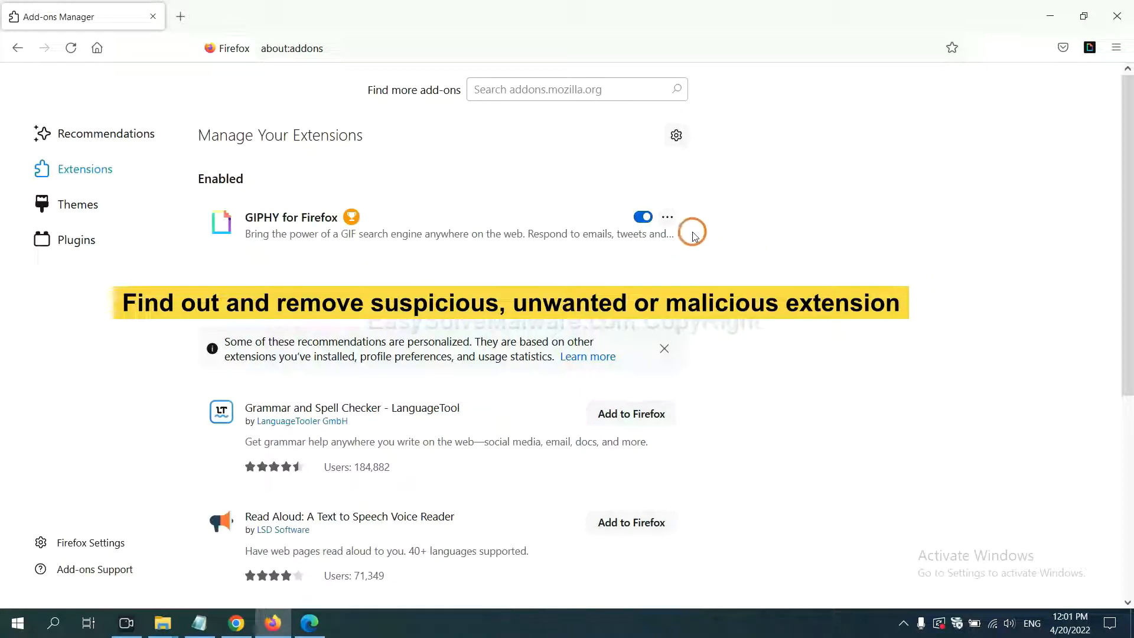
{"action": "left_click", "coordinate": [668, 217]}
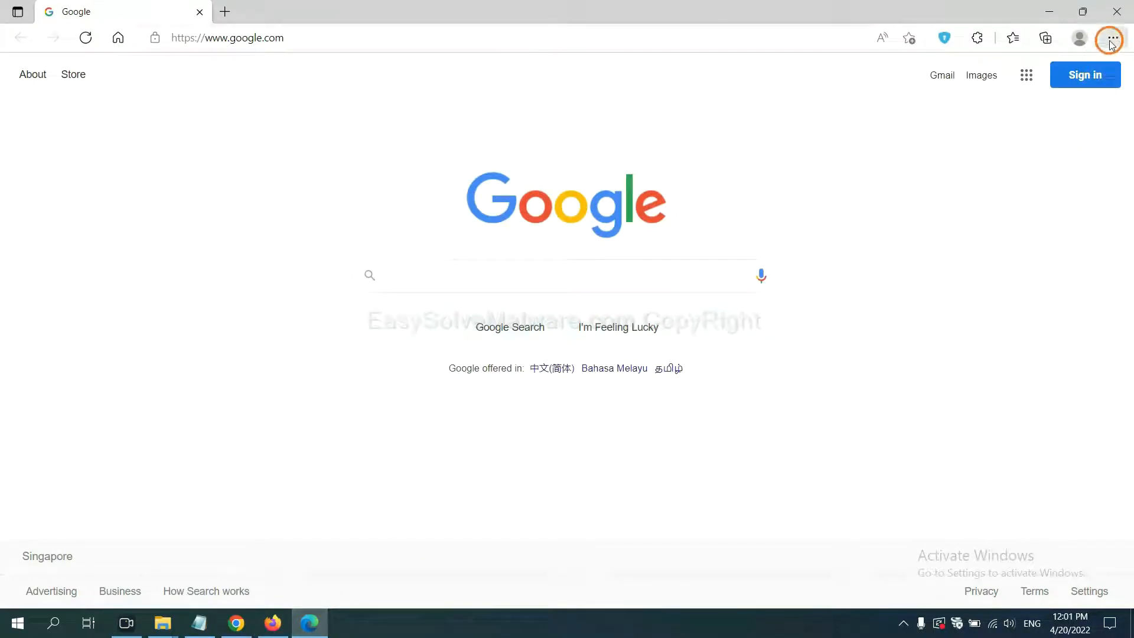
Step: Open Edge's extension management page and remove ArcVpn Free Fast VPN Proxy
{"action": "left_click", "coordinate": [1113, 37]}
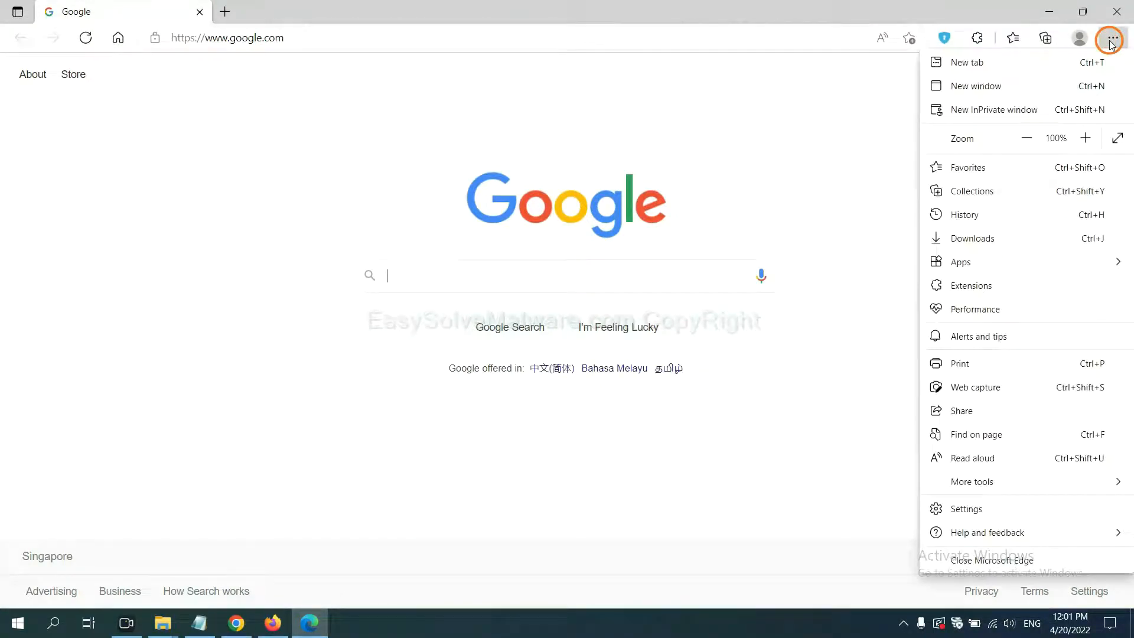
{"action": "mouse_move", "coordinate": [974, 286]}
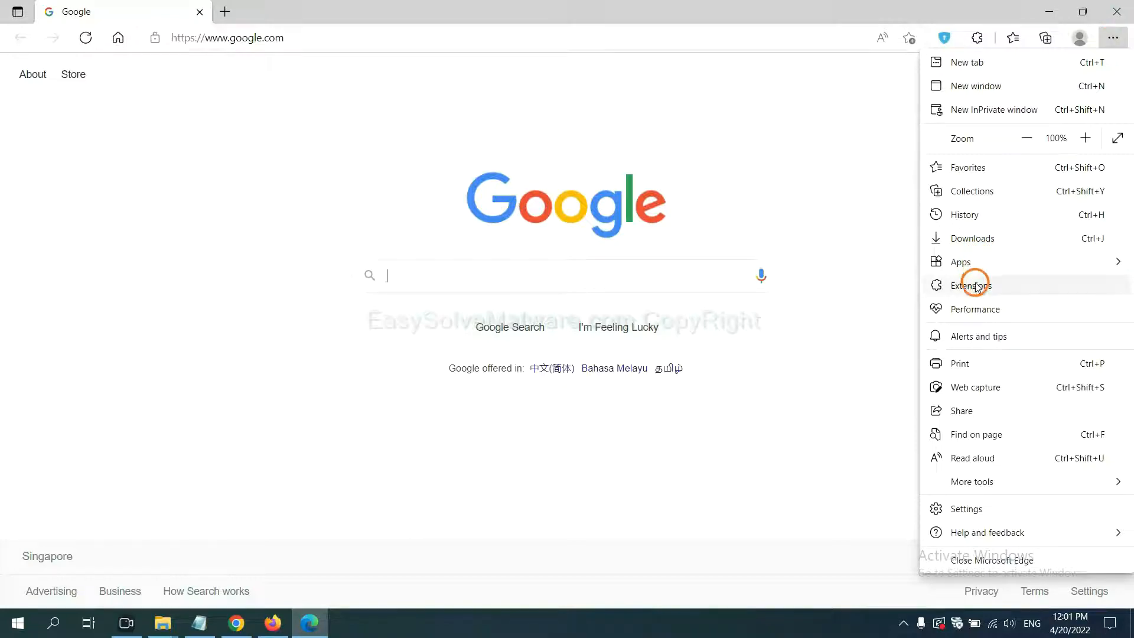
{"action": "left_click", "coordinate": [971, 285]}
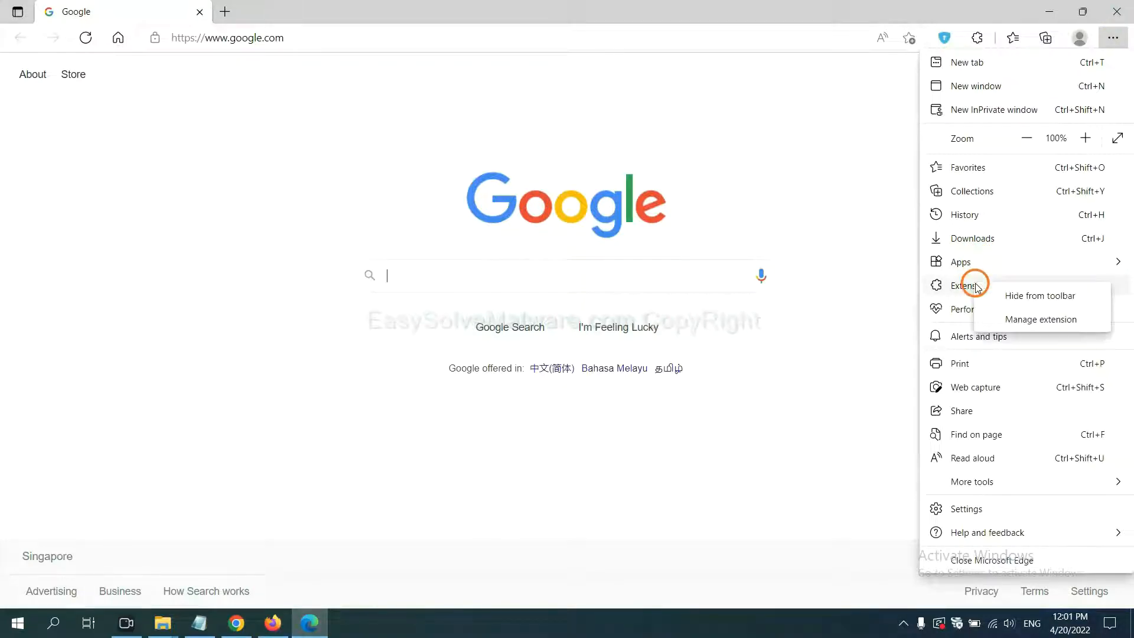
{"action": "mouse_move", "coordinate": [1019, 321]}
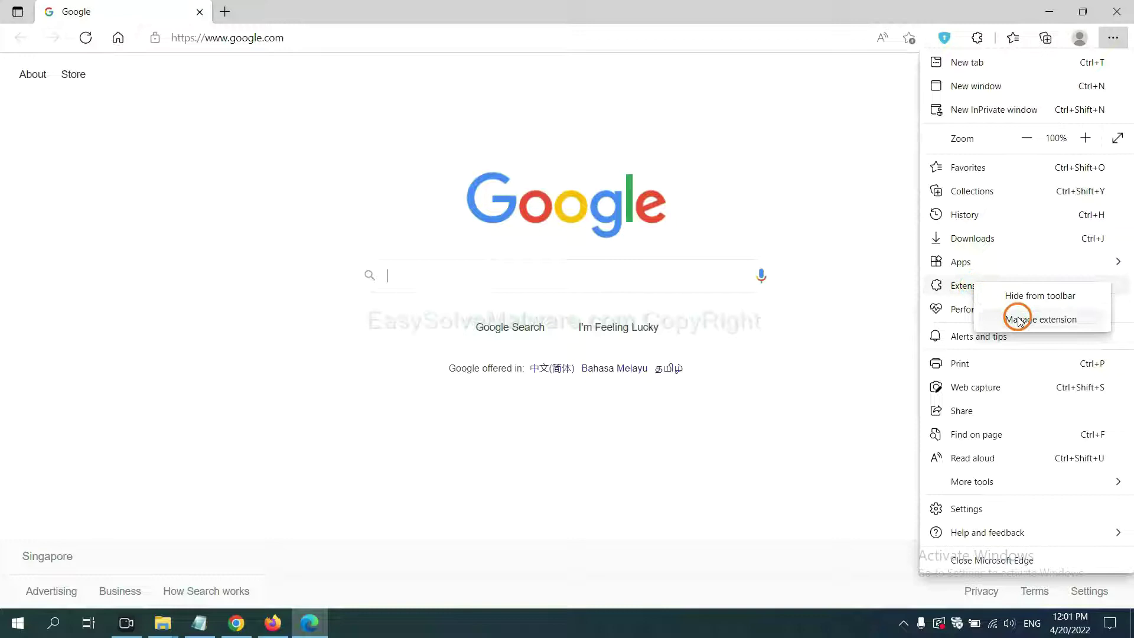
{"action": "left_click", "coordinate": [1018, 319]}
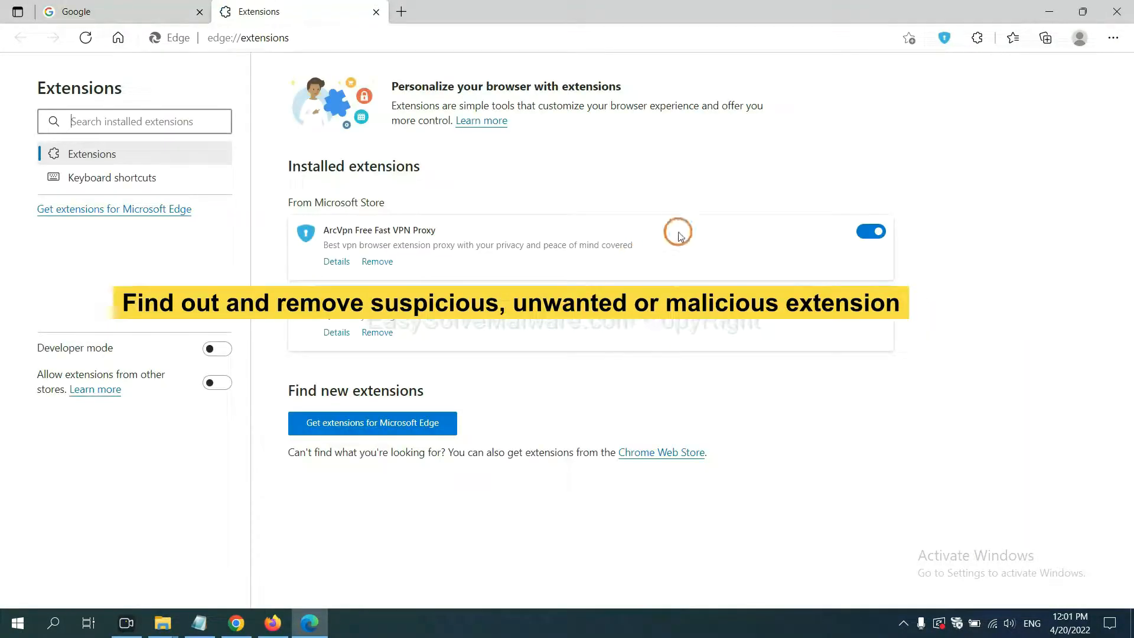
{"action": "mouse_move", "coordinate": [468, 281]}
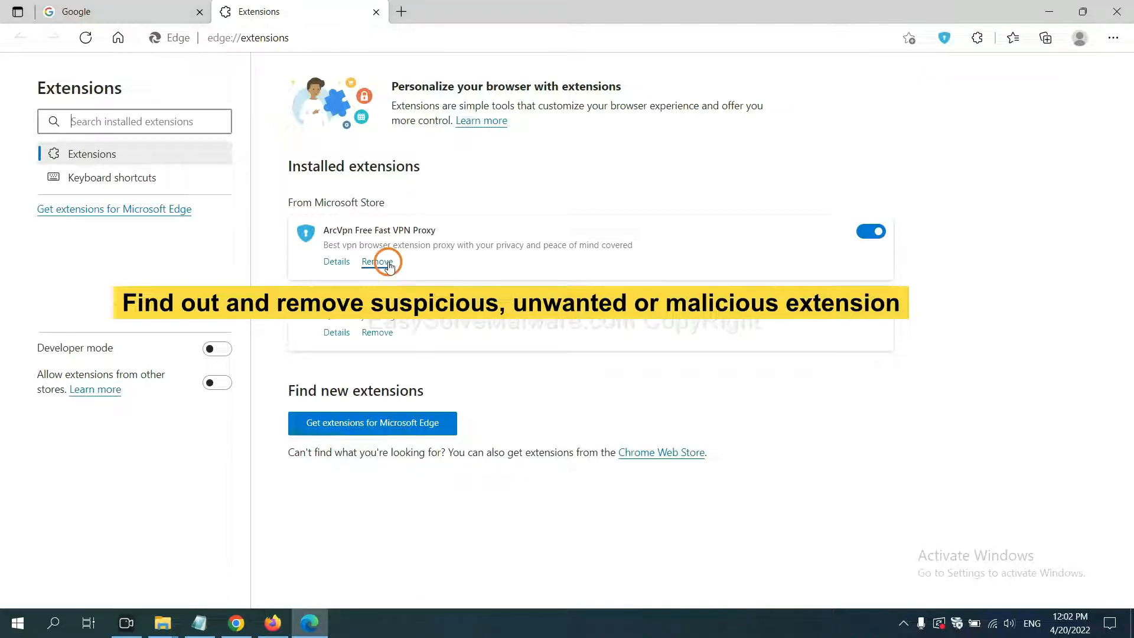
{"action": "left_click", "coordinate": [377, 261]}
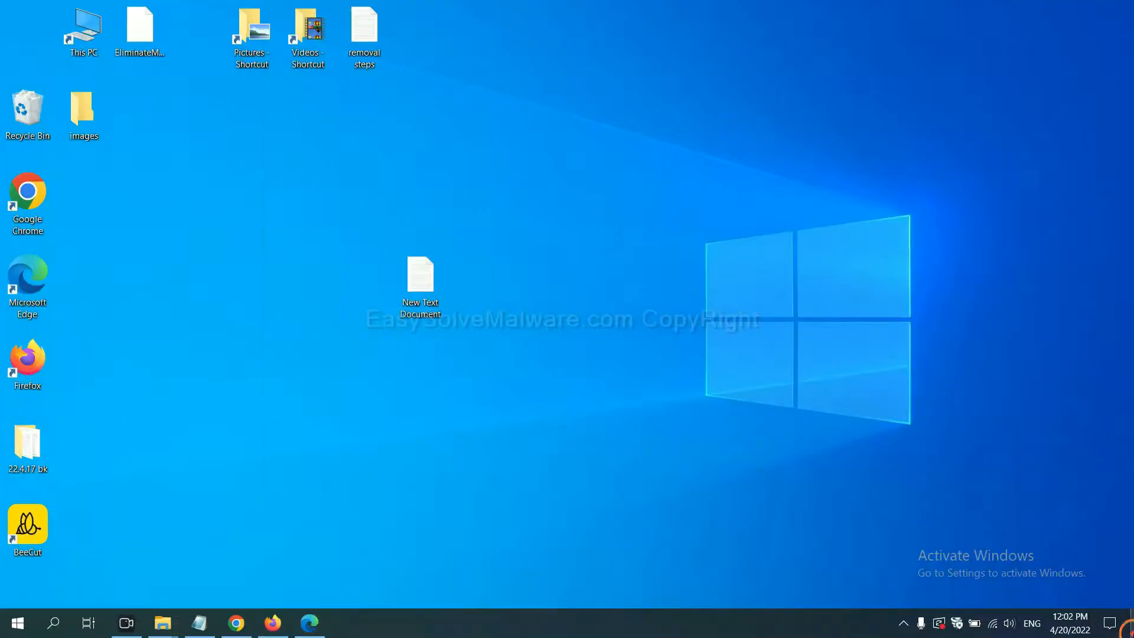
Step: Open the removal notes, highlight step 4's Run and regedit lines, and launch regedit
{"action": "double_click", "coordinate": [420, 274]}
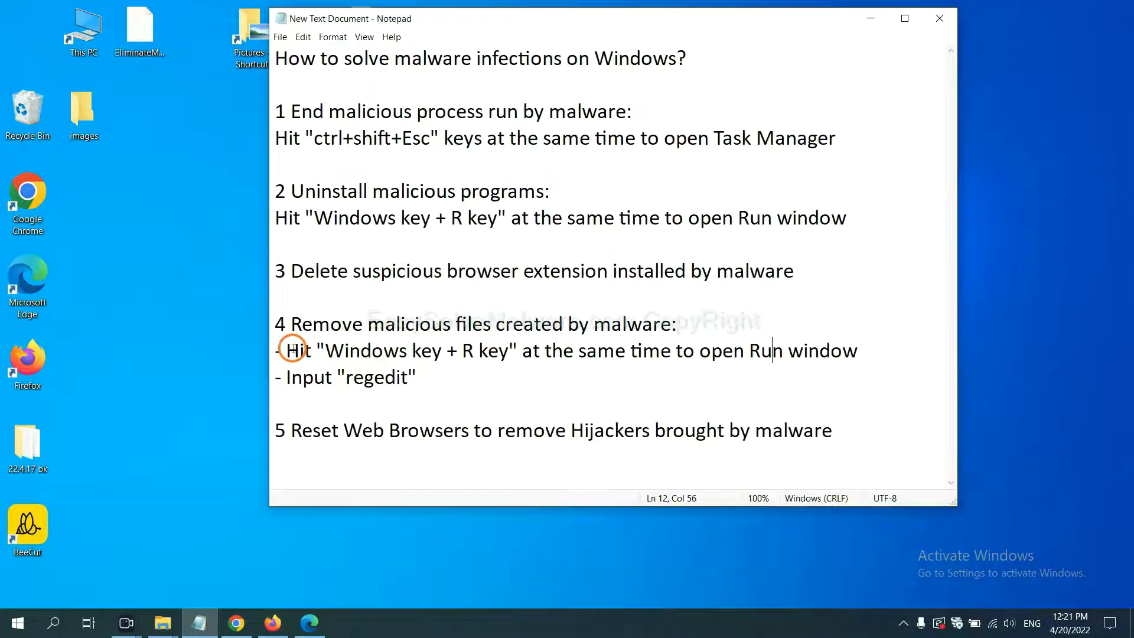
{"action": "left_click_drag", "start_coordinate": [283, 350], "coordinate": [416, 377]}
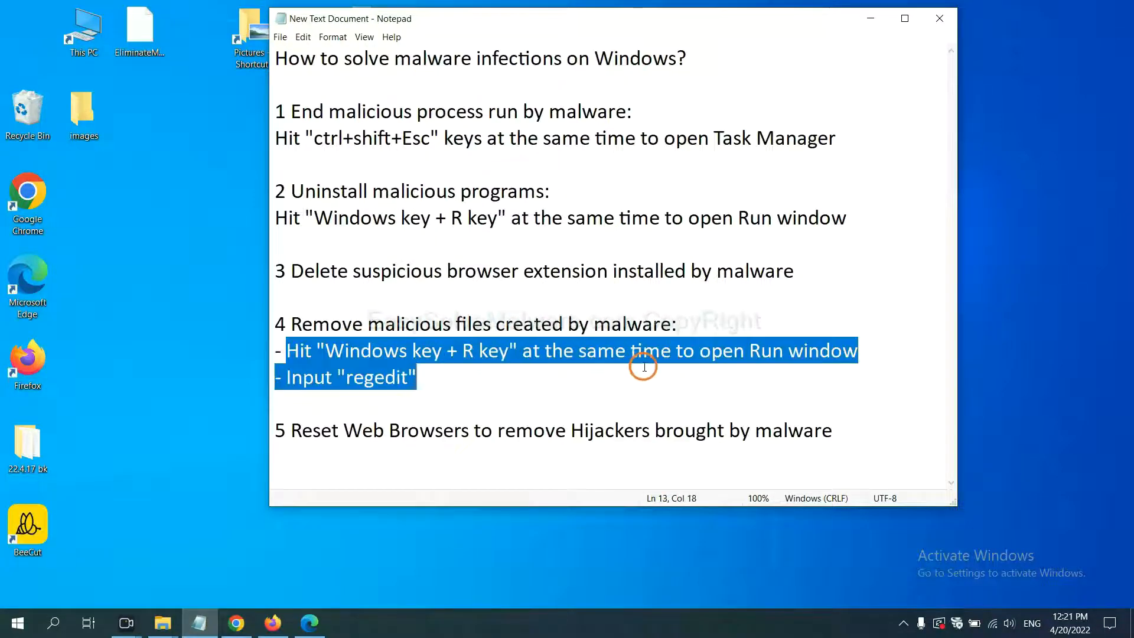
{"action": "left_click", "coordinate": [658, 358]}
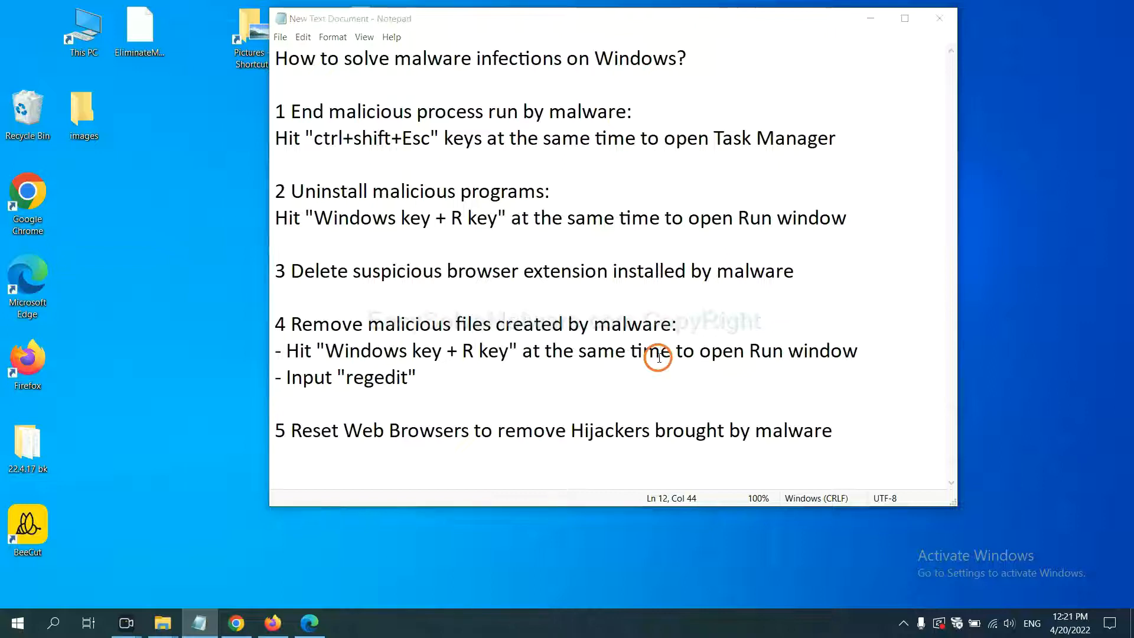
{"action": "key", "text": "Win+r"}
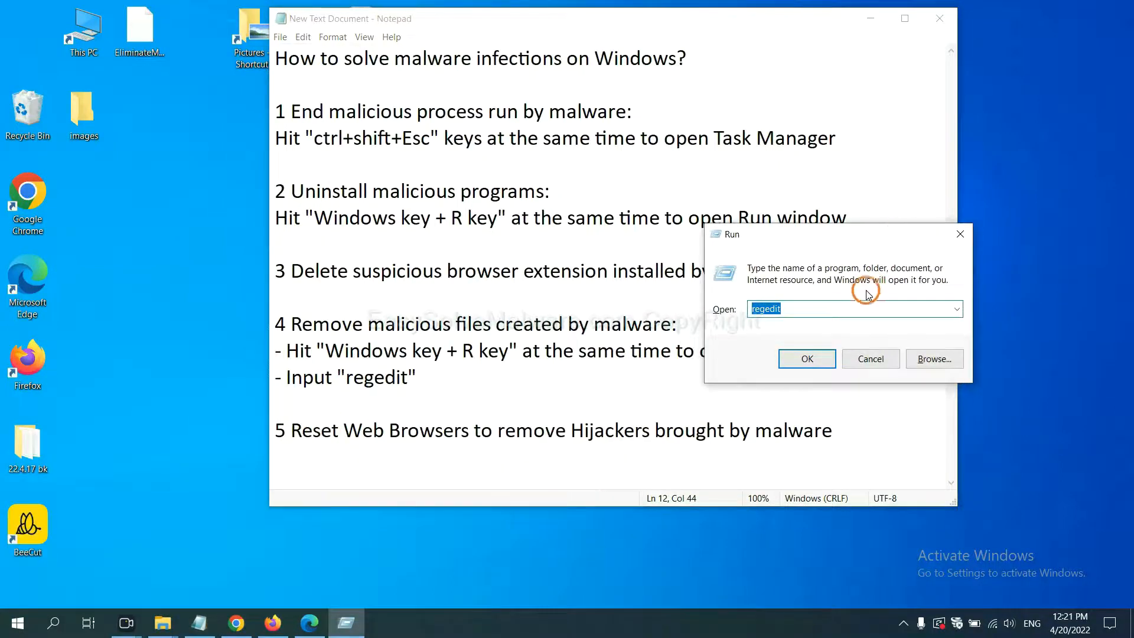
{"action": "left_click", "coordinate": [800, 309]}
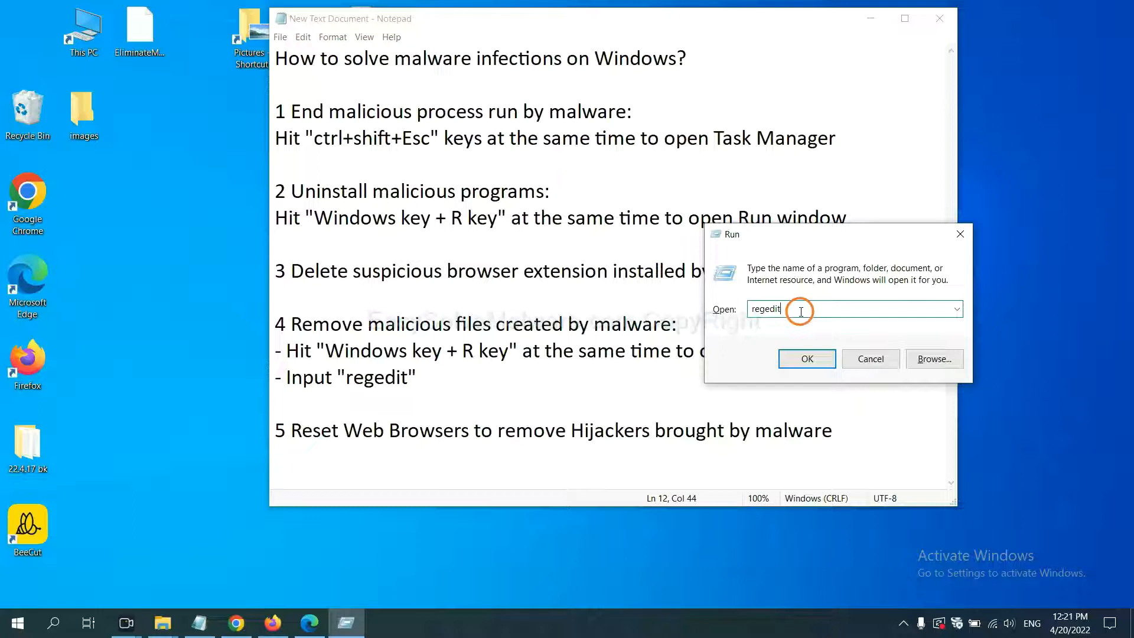
{"action": "left_click", "coordinate": [807, 359]}
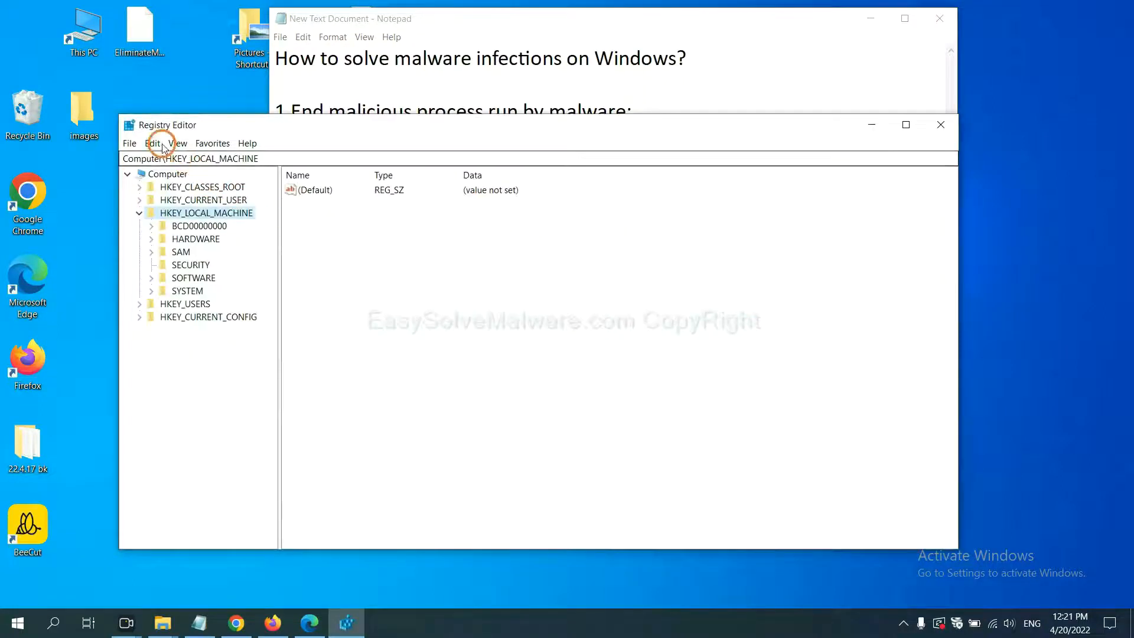
Step: Search the registry for the malware name to find BeeCut.exe under FEATURE_BROWSER_EMULATION
{"action": "left_click", "coordinate": [156, 143]}
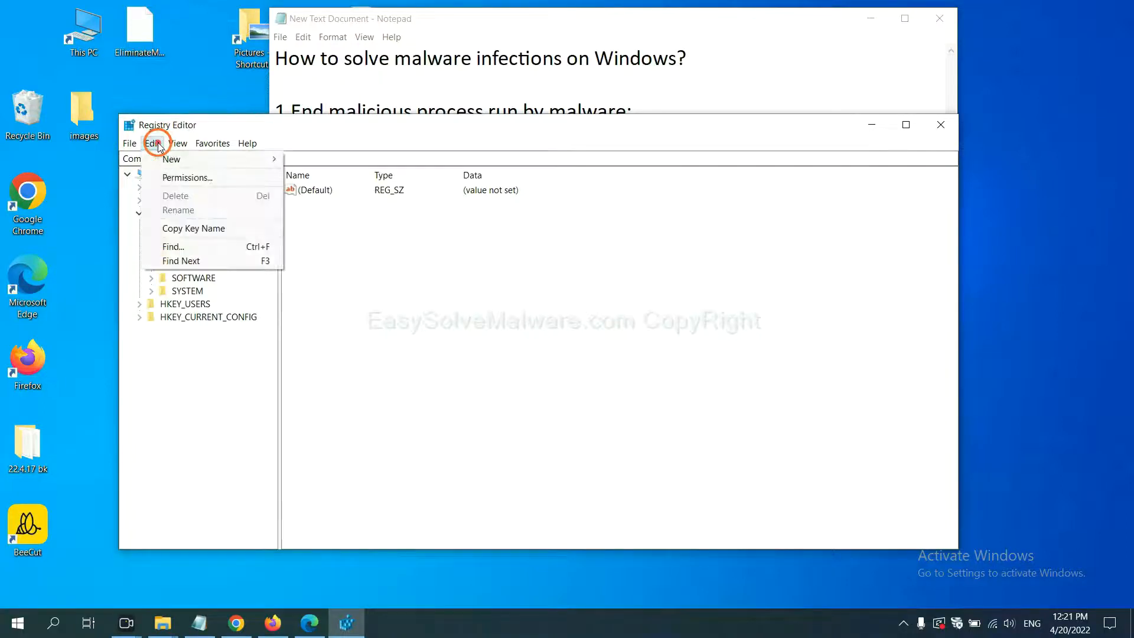
{"action": "mouse_move", "coordinate": [200, 246]}
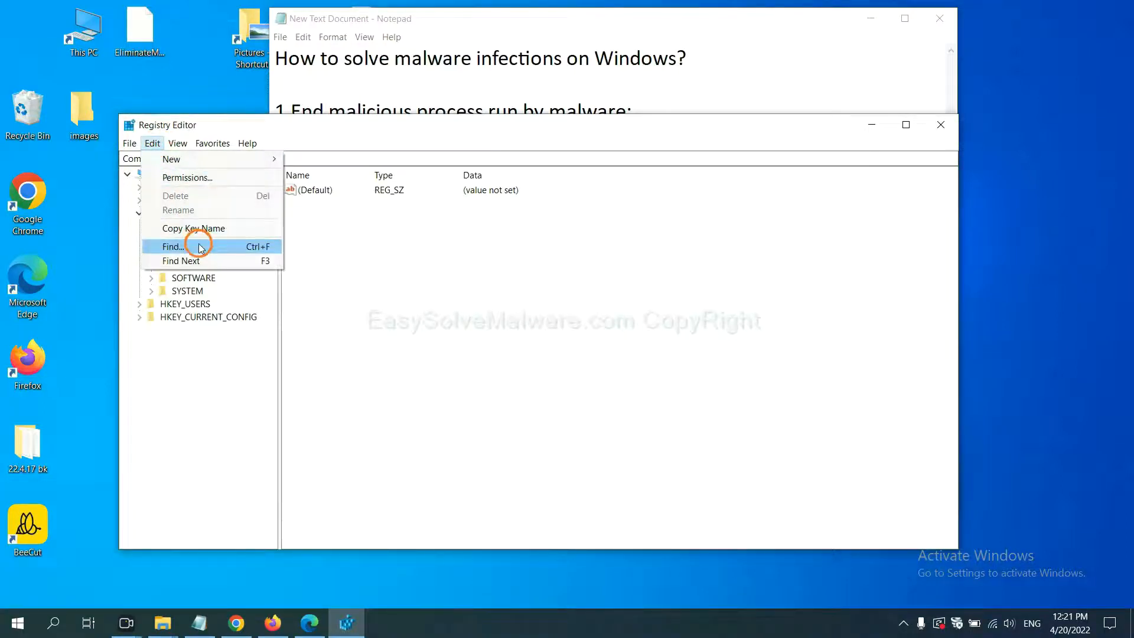
{"action": "left_click", "coordinate": [174, 246]}
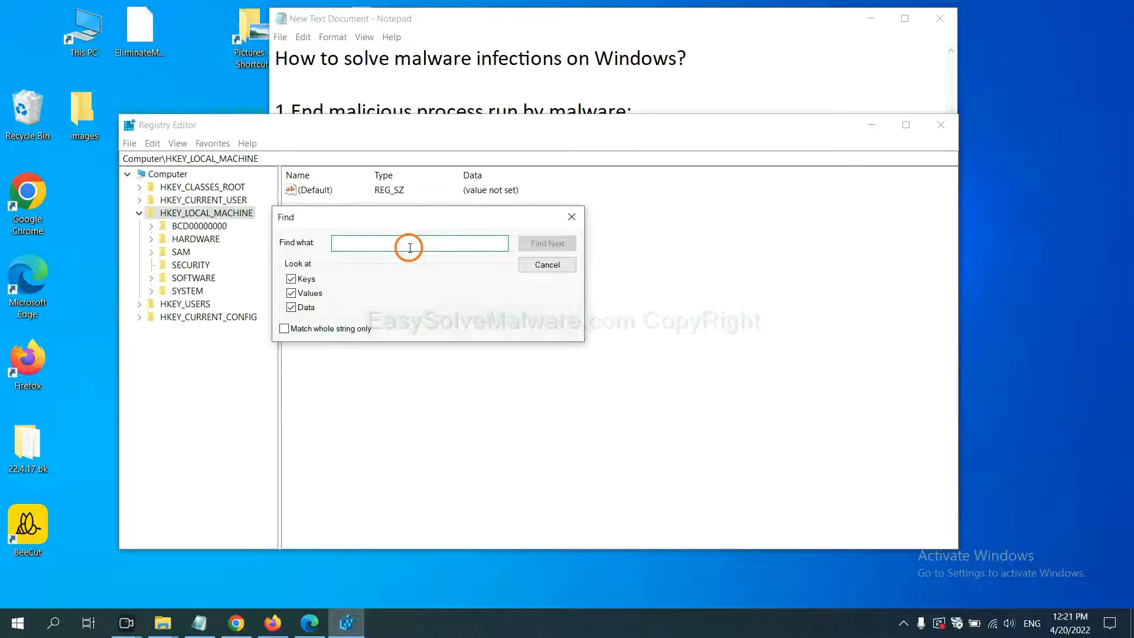
{"action": "type", "text": "Input the name of malware"}
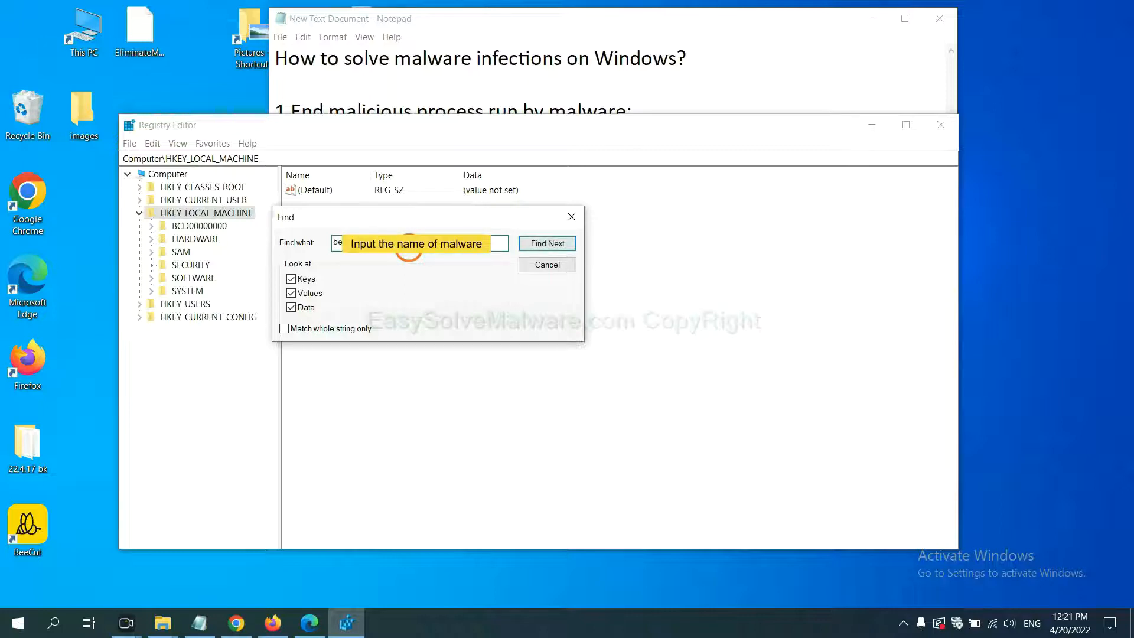
{"action": "left_click", "coordinate": [547, 243]}
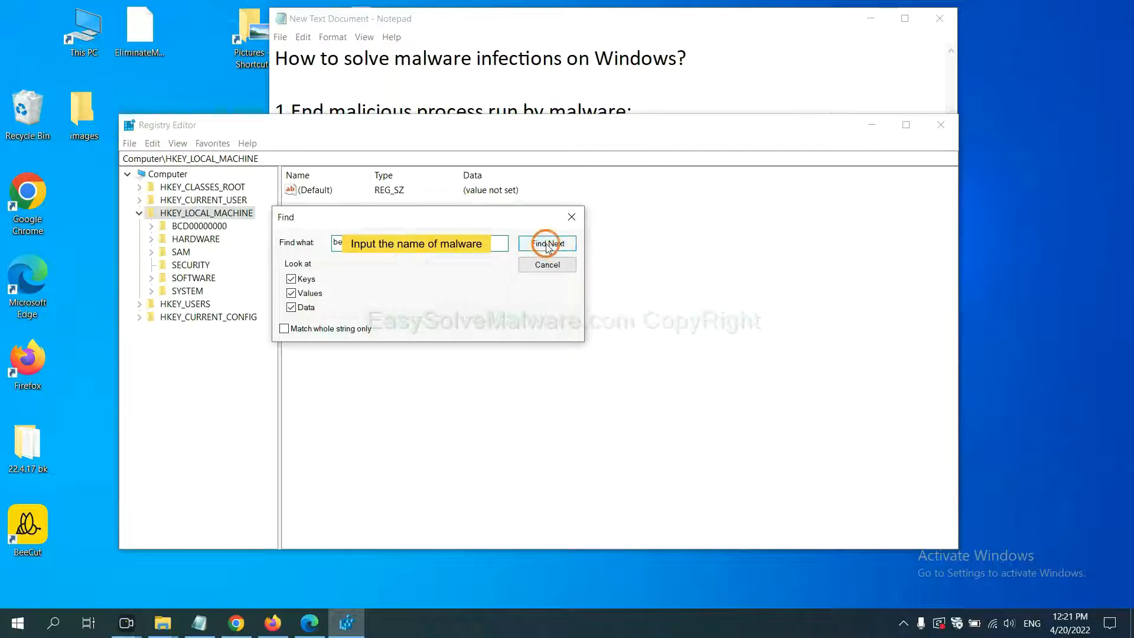
{"action": "left_click", "coordinate": [547, 244]}
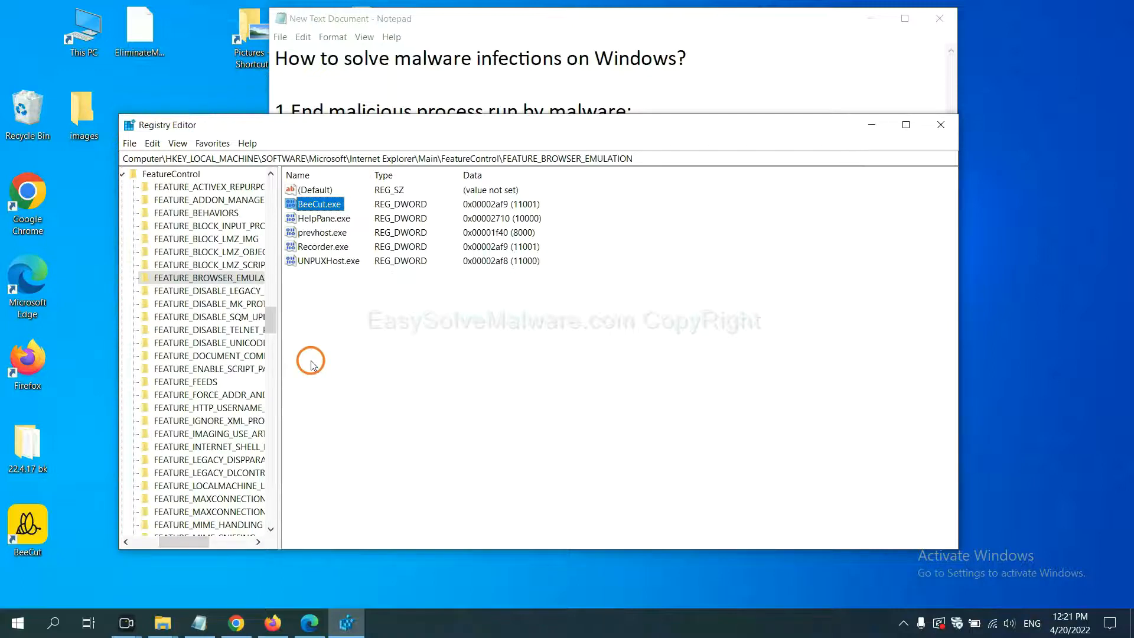
{"action": "right_click", "coordinate": [227, 277]}
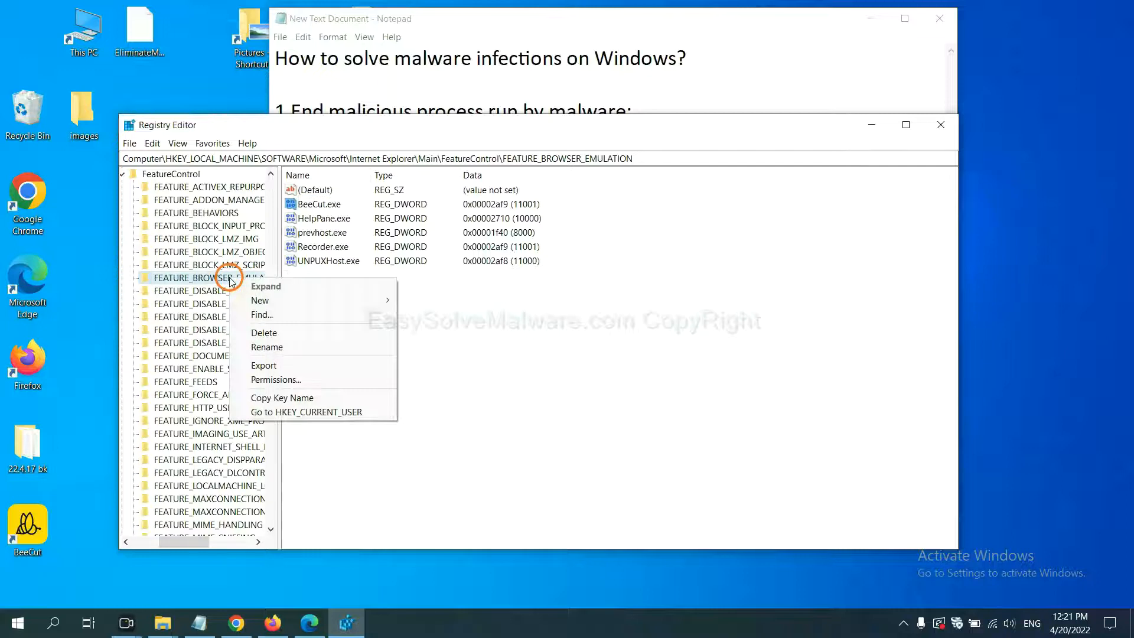
{"action": "mouse_move", "coordinate": [255, 294]}
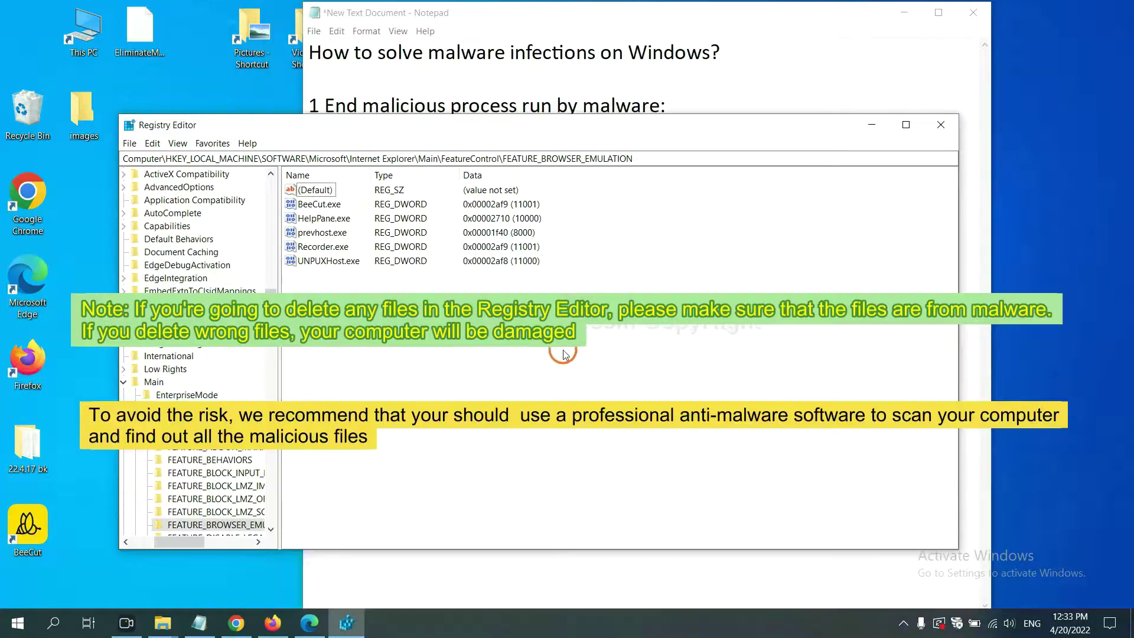
{"action": "mouse_move", "coordinate": [540, 362]}
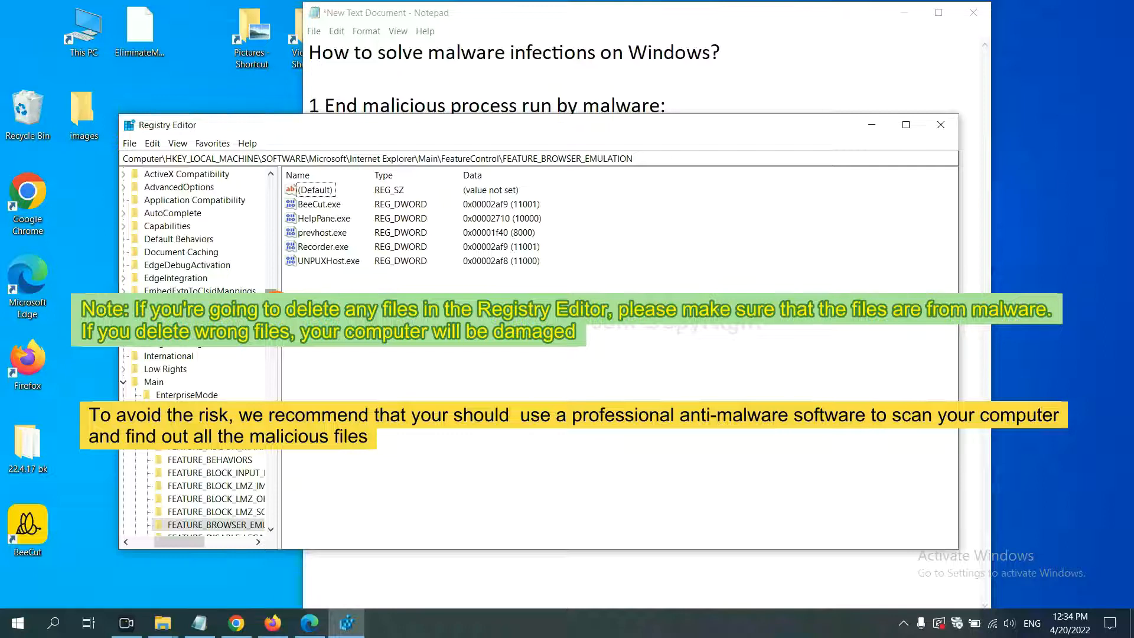
{"action": "left_click", "coordinate": [395, 360]}
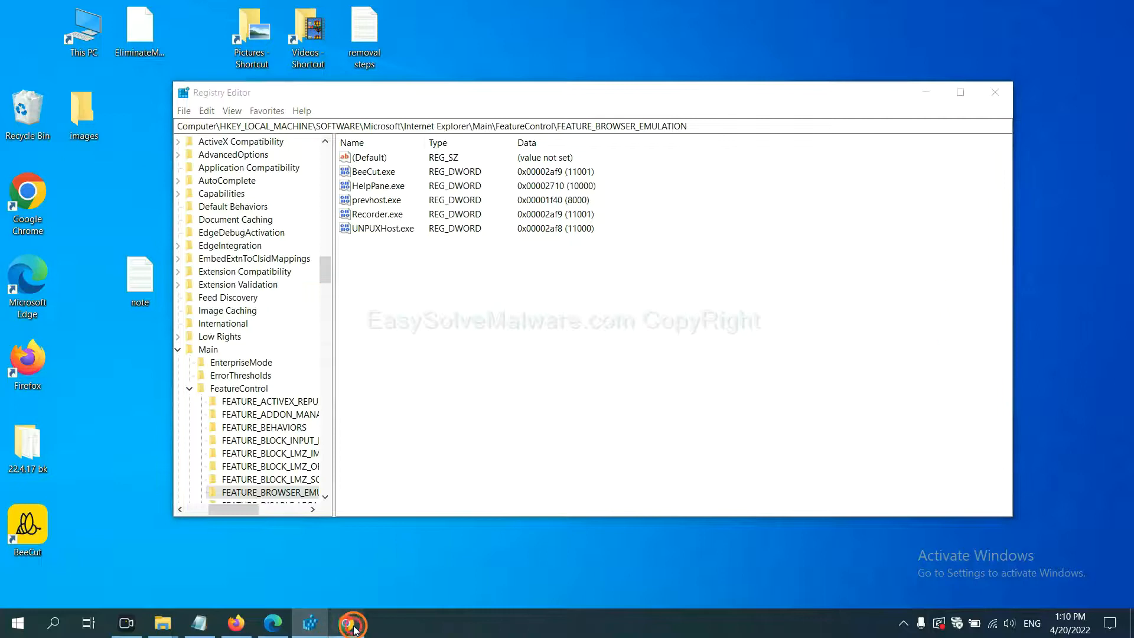
Step: Switch to Chrome and scroll the EasySolveMalware guide down to its Quick Menu
{"action": "left_click", "coordinate": [350, 623]}
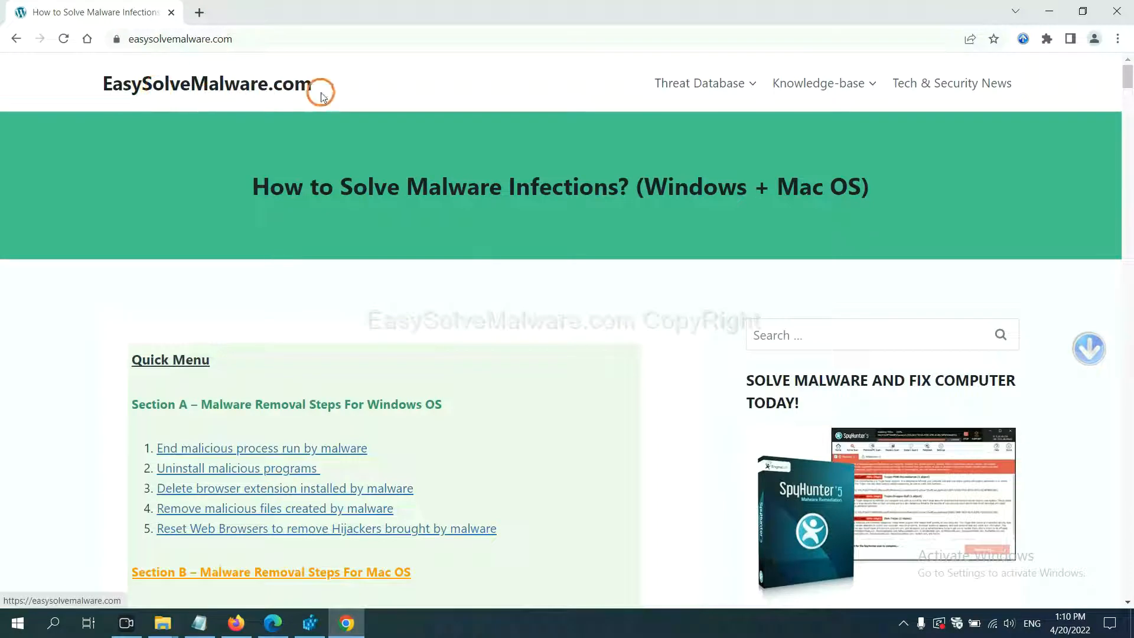
{"action": "scroll", "scroll_direction": "down", "scroll_amount": 3}
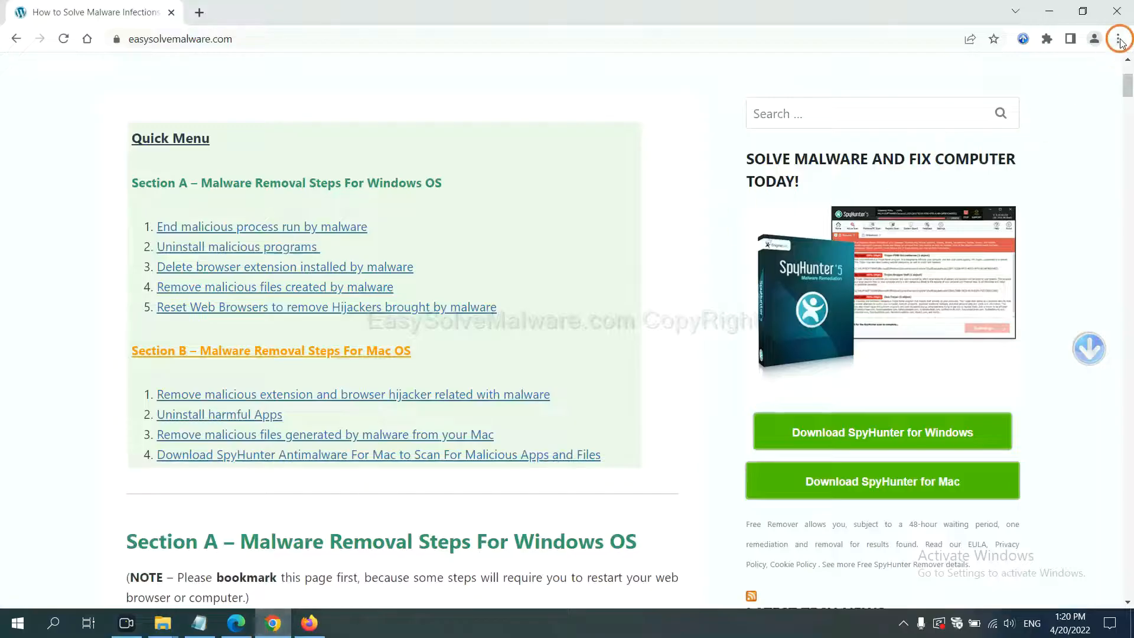
Step: Search Chrome settings for 'reset' and choose Restore settings to their original defaults
{"action": "left_click", "coordinate": [1119, 38]}
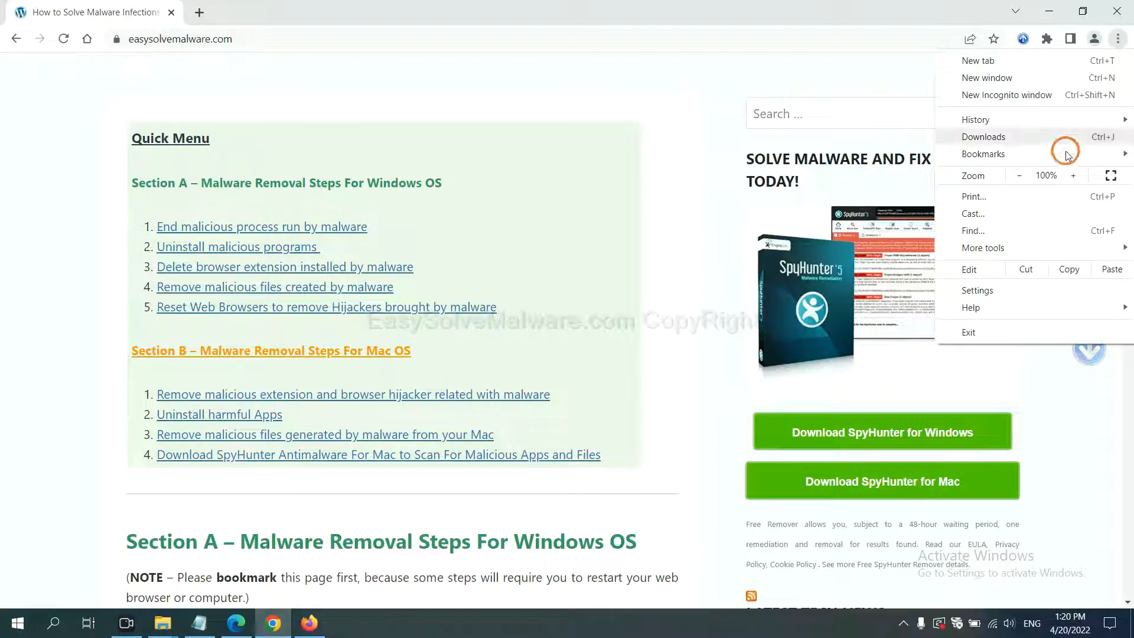
{"action": "left_click", "coordinate": [977, 290]}
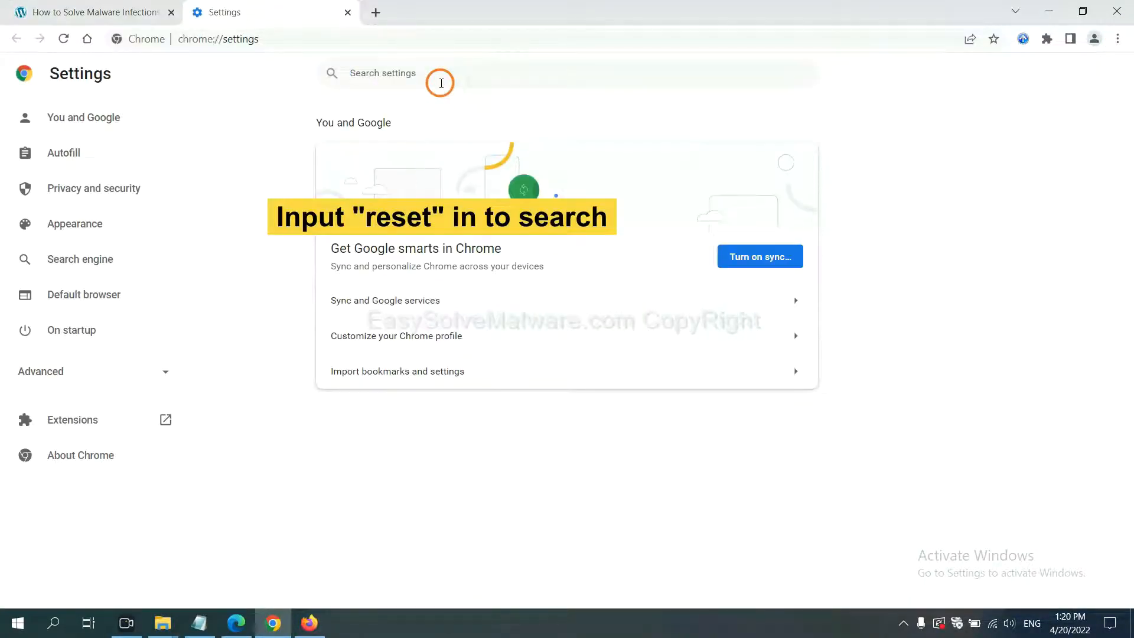
{"action": "type", "text": "reset"}
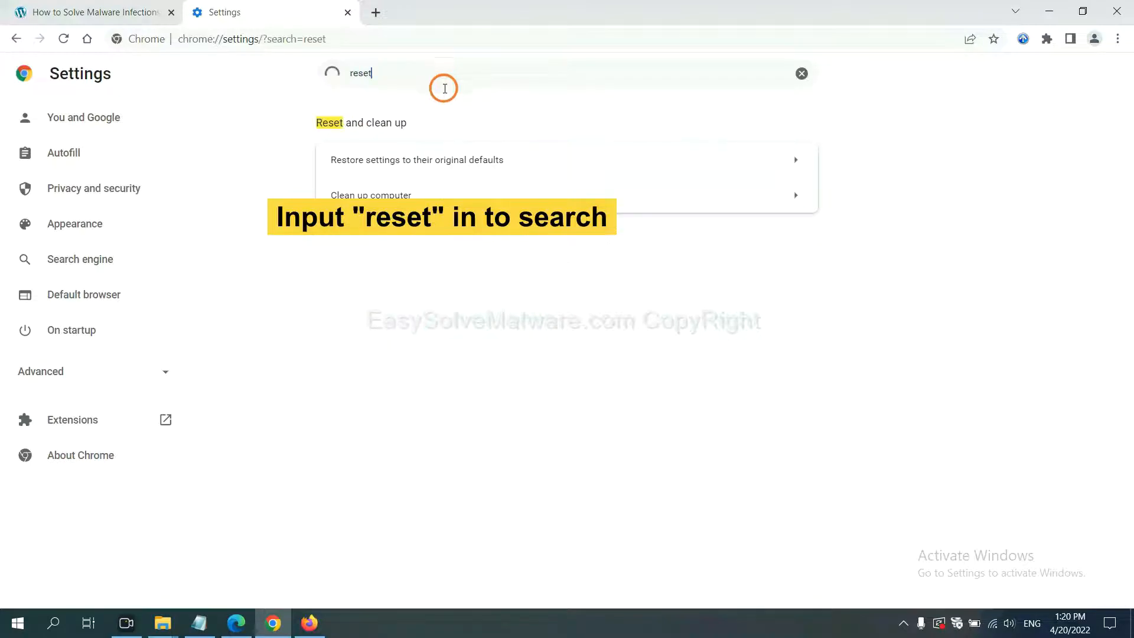
{"action": "left_click", "coordinate": [417, 159]}
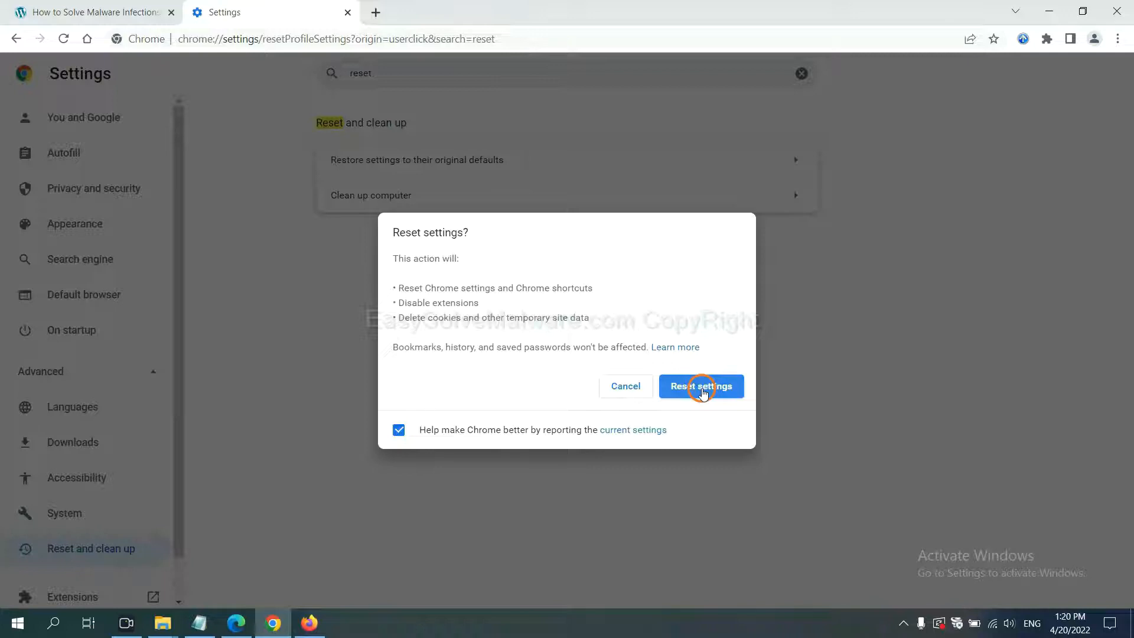
{"action": "mouse_move", "coordinate": [309, 622]}
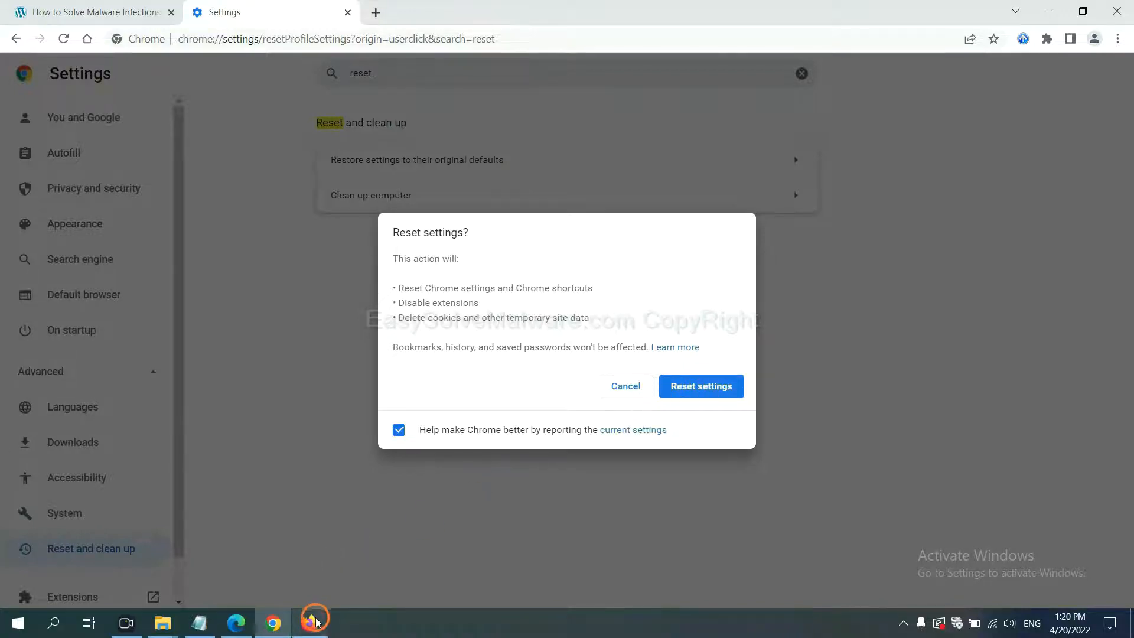
{"action": "left_click", "coordinate": [311, 622]}
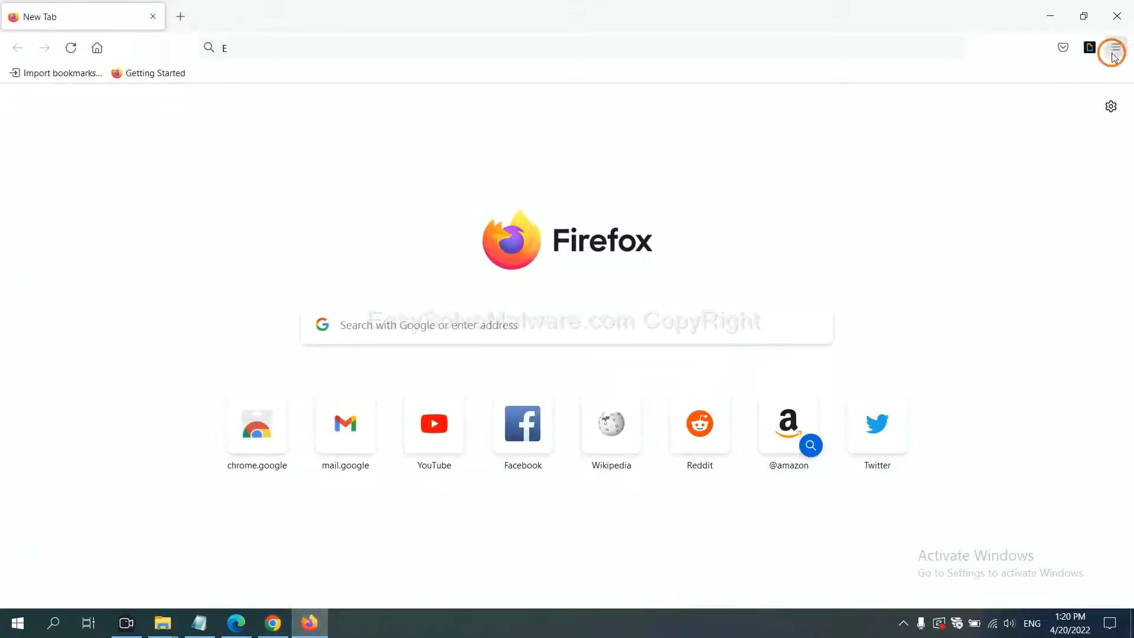
Step: Open Firefox's Troubleshooting Information page from Help and click Refresh Firefox
{"action": "left_click", "coordinate": [1117, 49]}
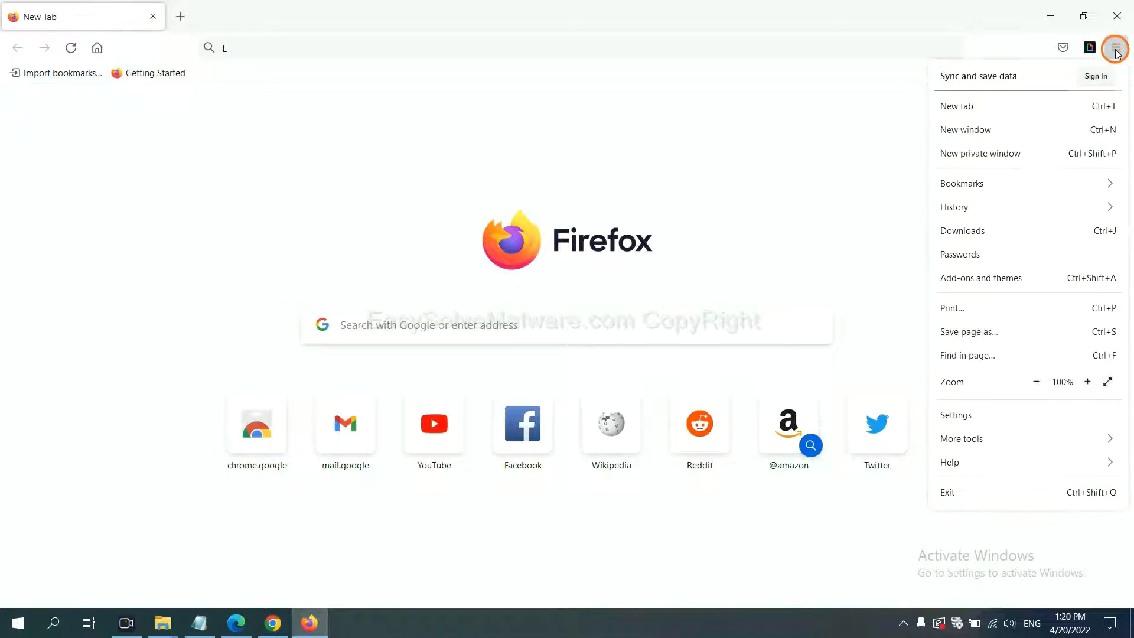
{"action": "mouse_move", "coordinate": [975, 461]}
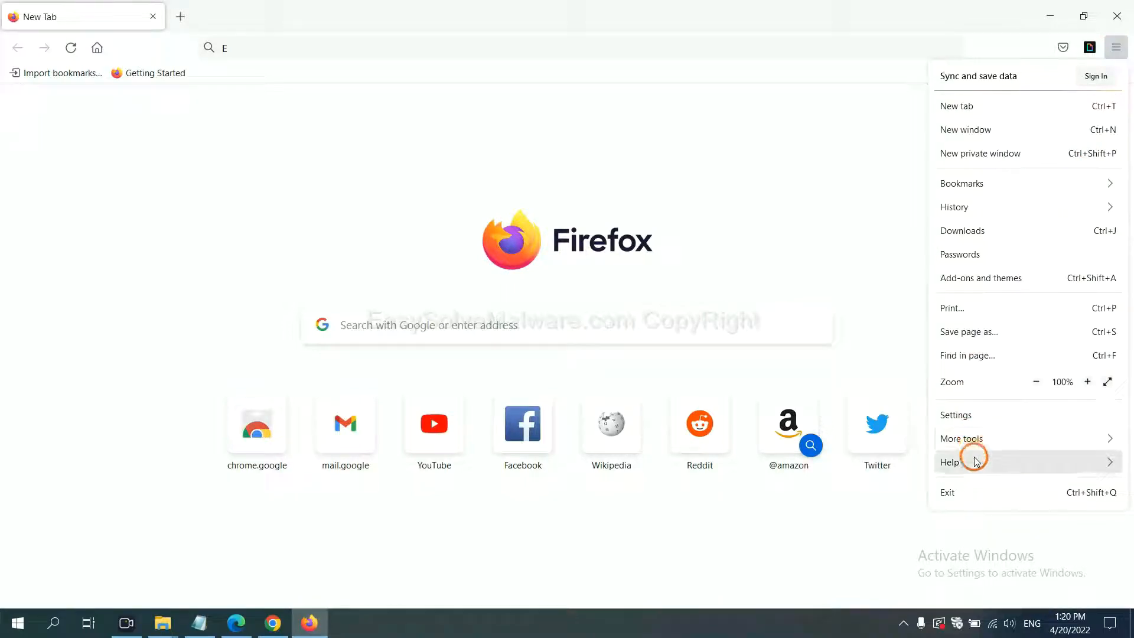
{"action": "left_click", "coordinate": [975, 462]}
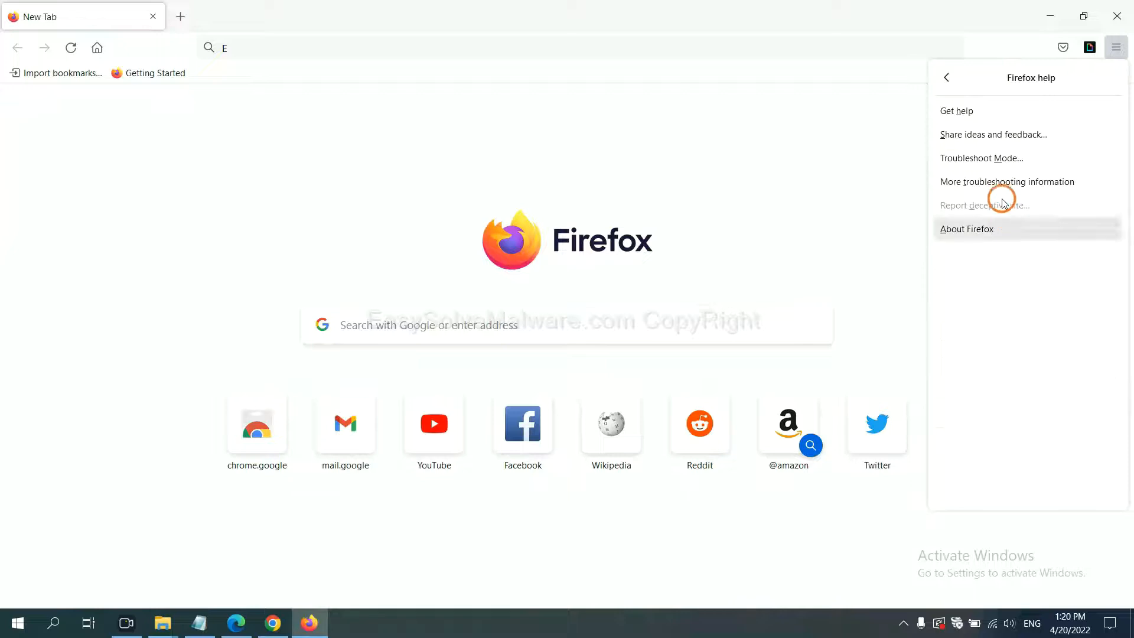
{"action": "mouse_move", "coordinate": [996, 181]}
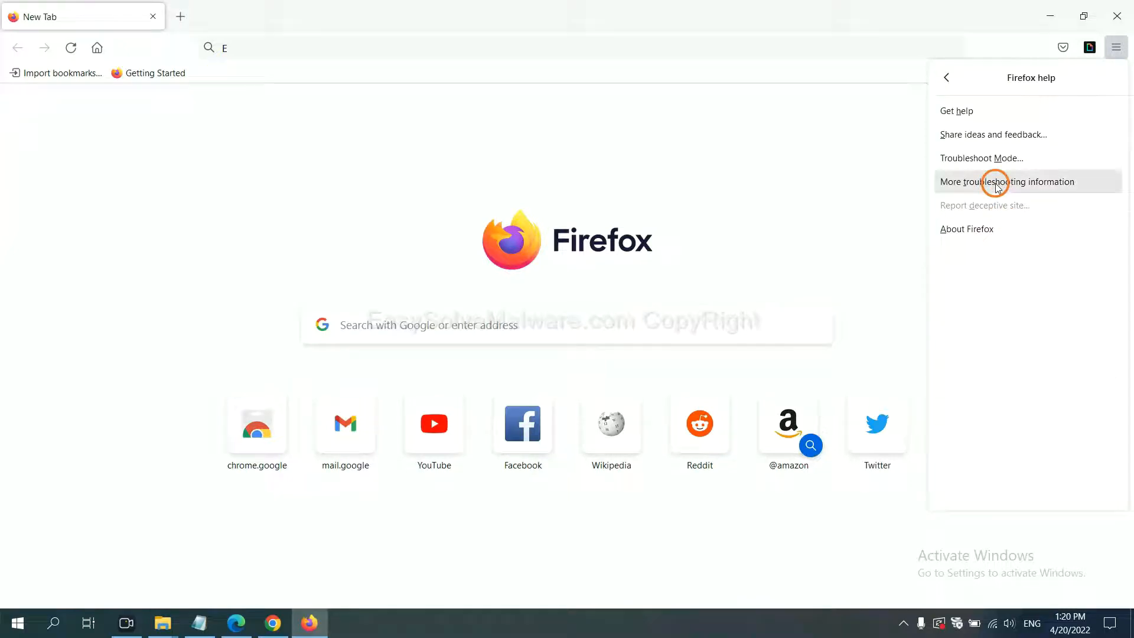
{"action": "left_click", "coordinate": [995, 182]}
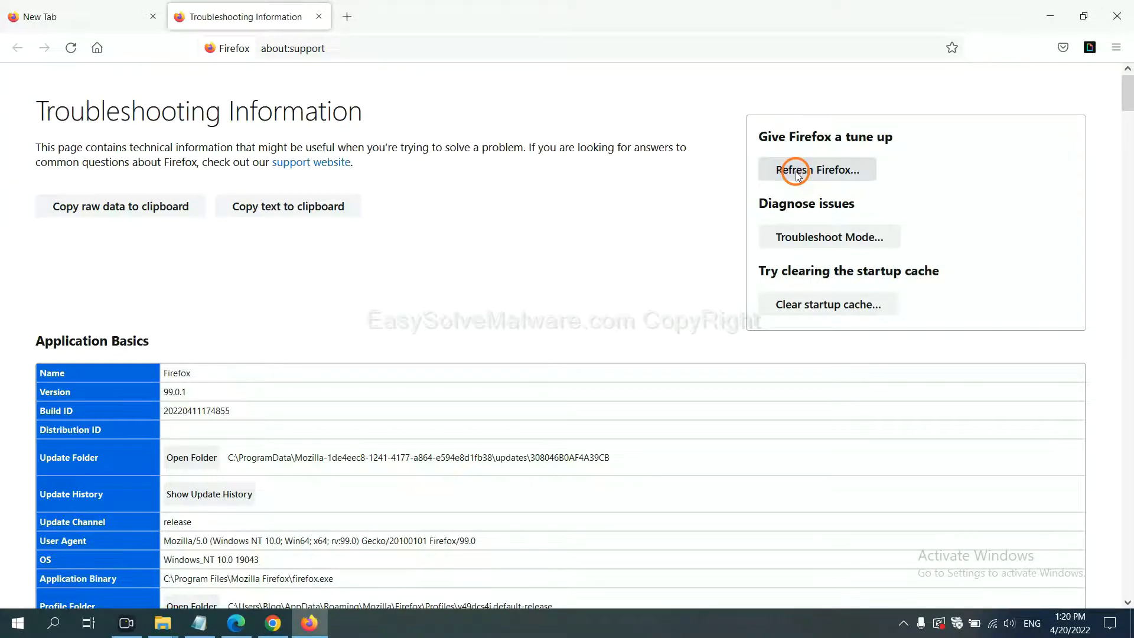
{"action": "left_click", "coordinate": [798, 171]}
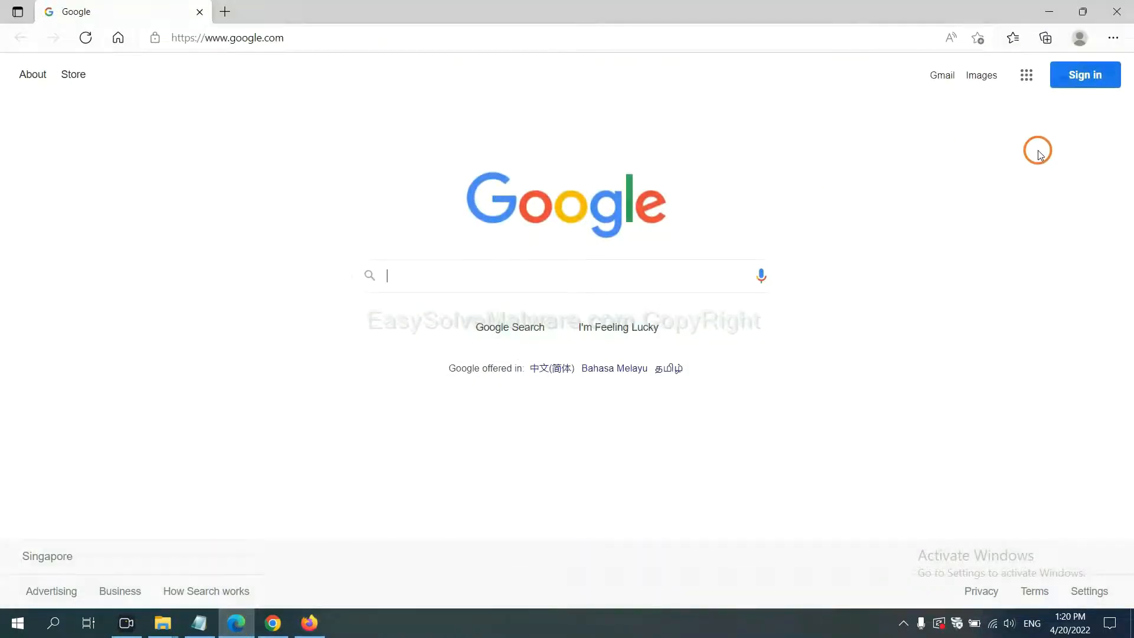
Step: Search Edge settings for 'reset' and choose Restore settings to their default values
{"action": "left_click", "coordinate": [1112, 37]}
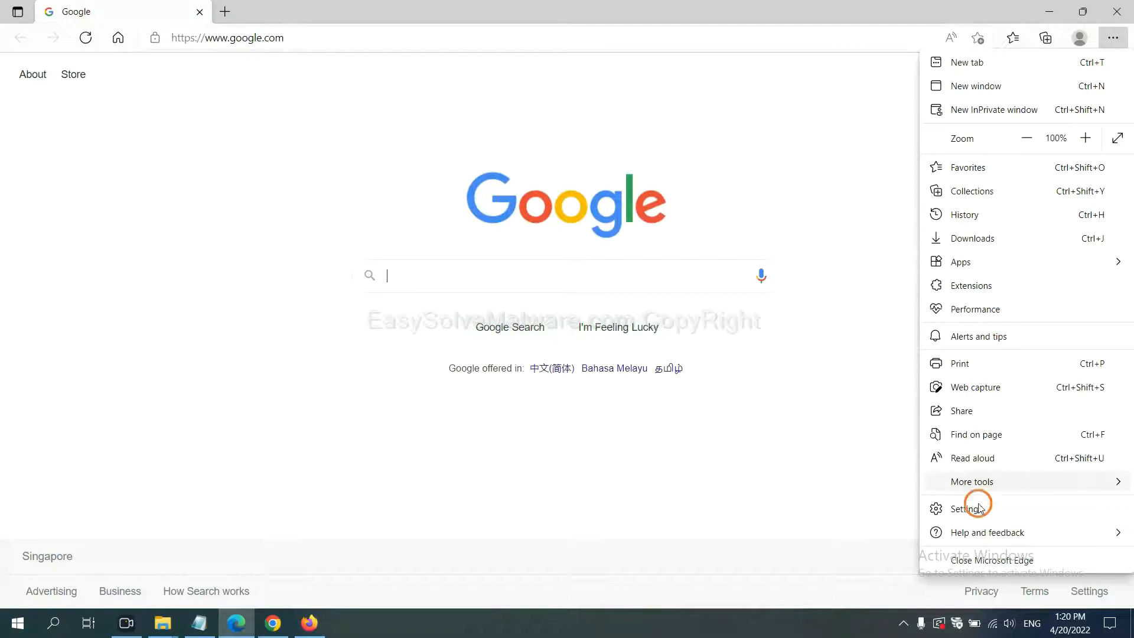
{"action": "left_click", "coordinate": [969, 509]}
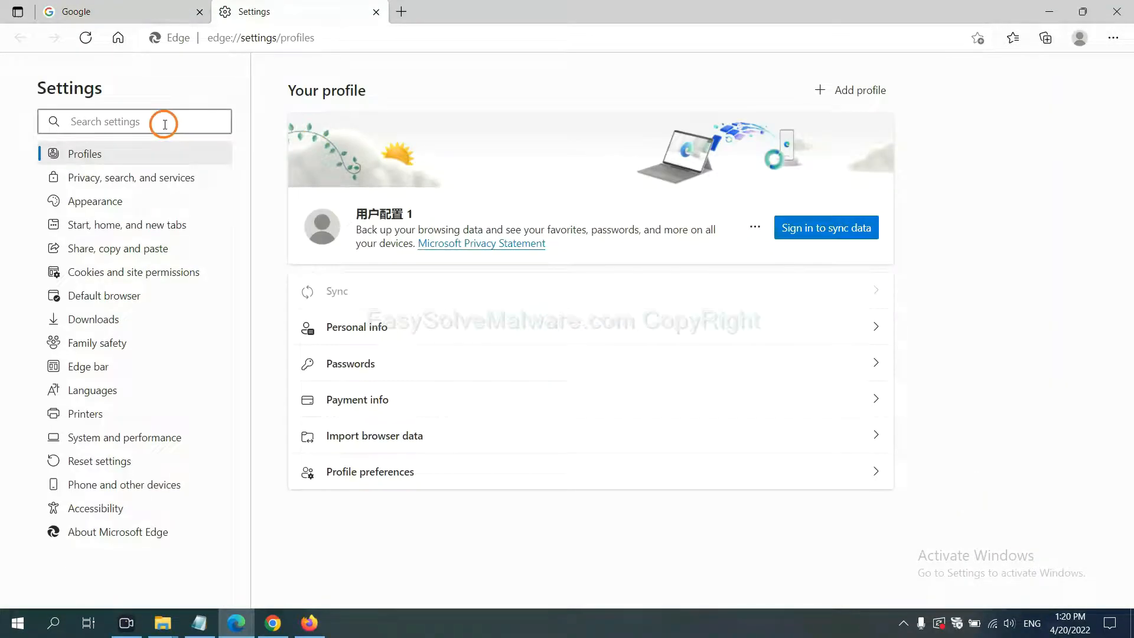
{"action": "type", "text": "reset"}
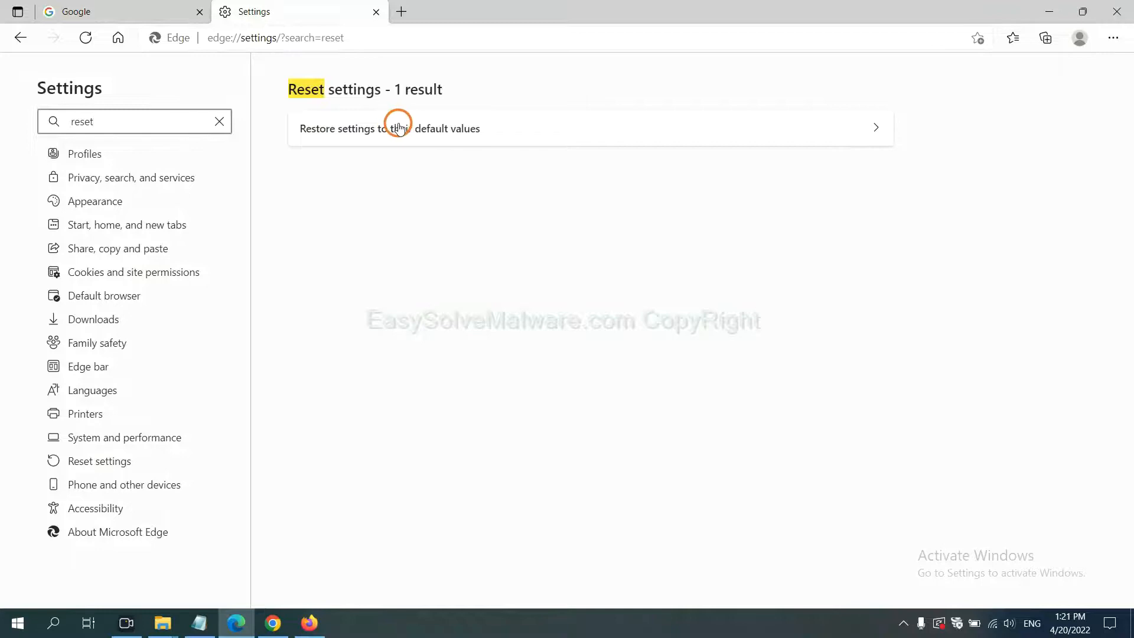
{"action": "left_click", "coordinate": [399, 125]}
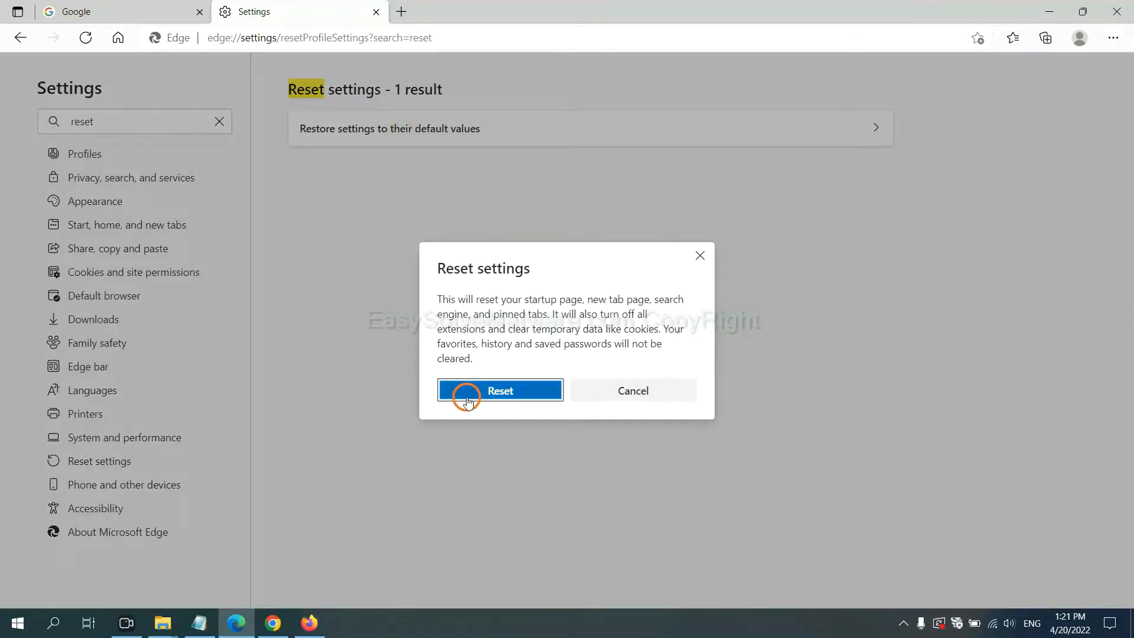